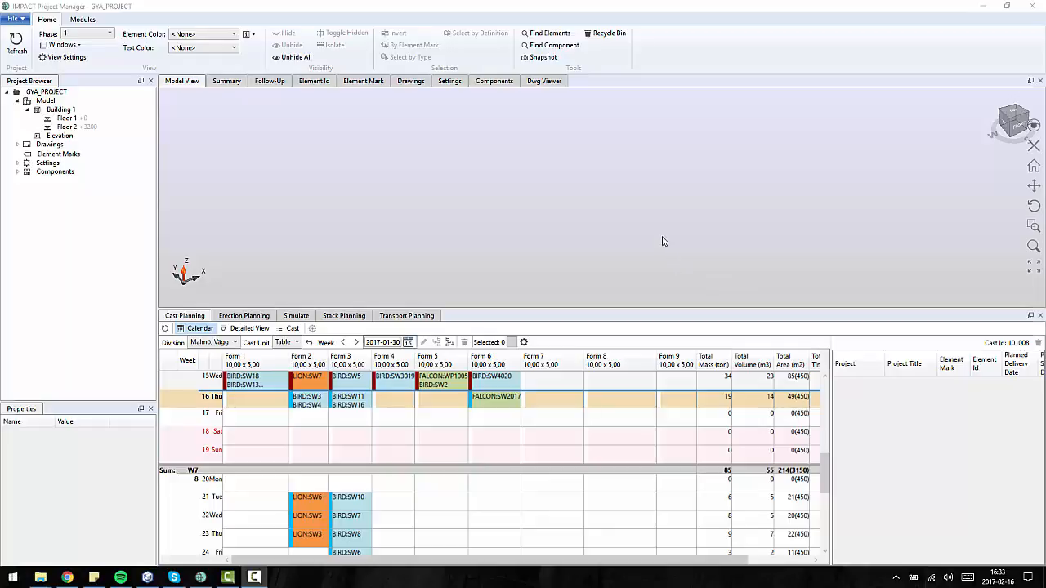
mouse_move(593, 223)
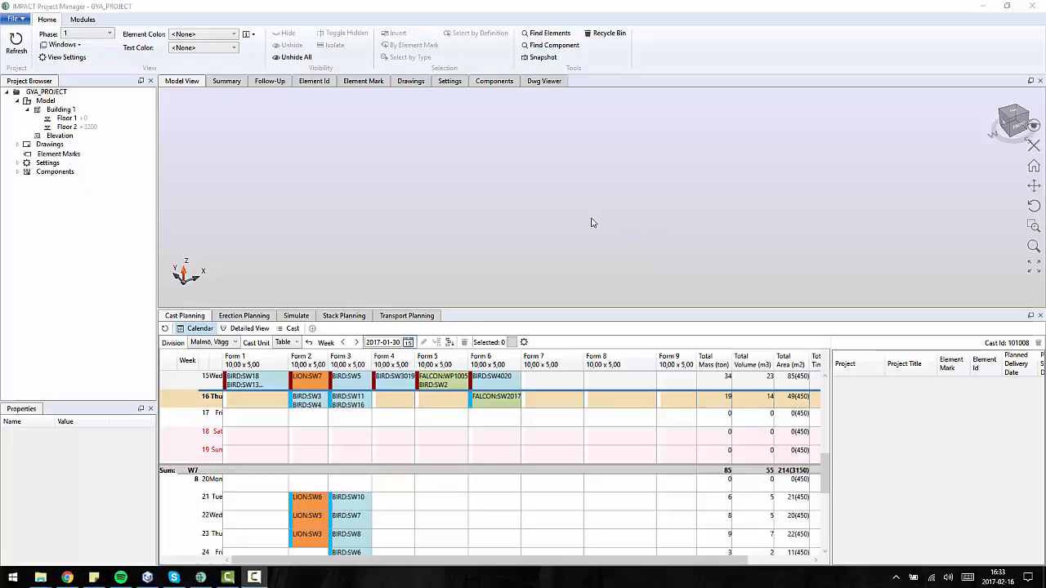
mouse_move(599, 221)
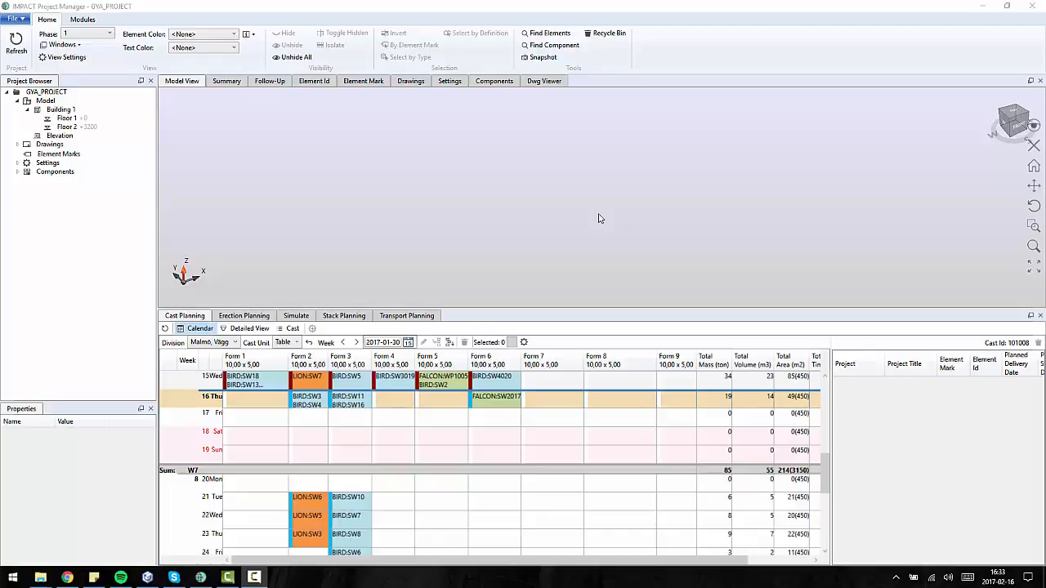
mouse_move(401, 254)
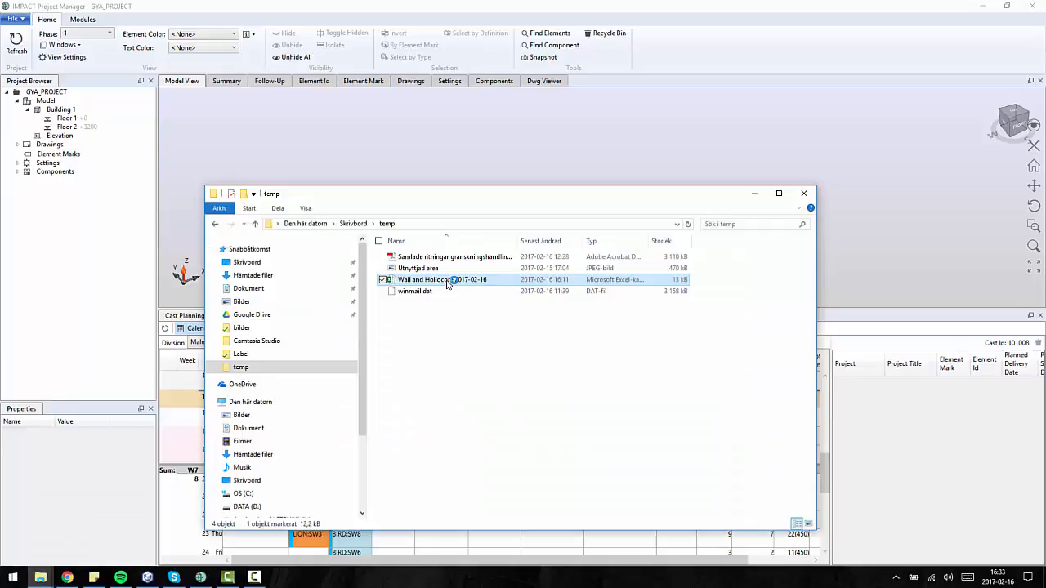
Step: Open the Wall and Hollocore spreadsheet in Excel, review its element marks, and close it
double_click(443, 279)
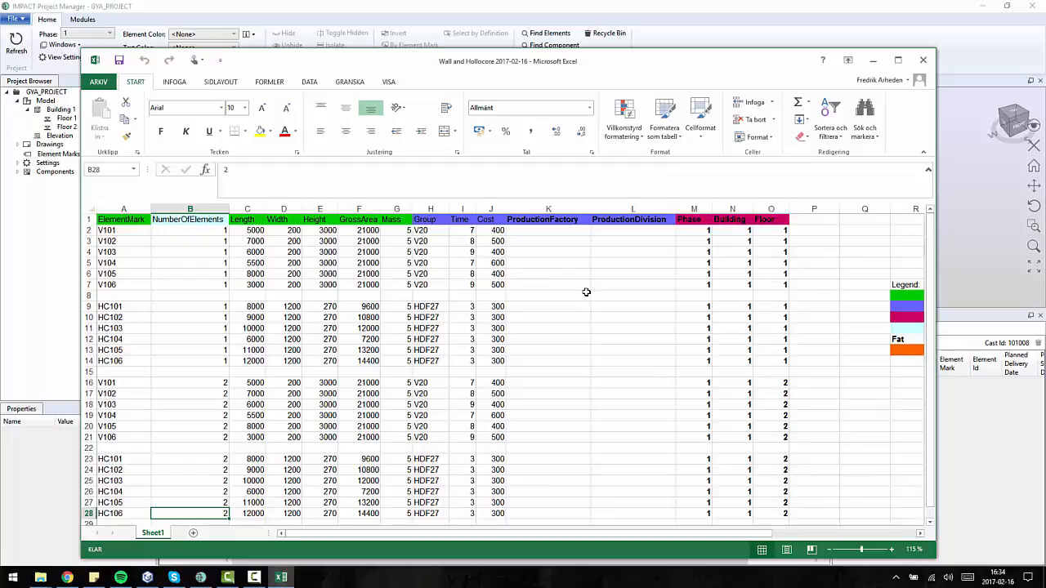
mouse_move(436, 315)
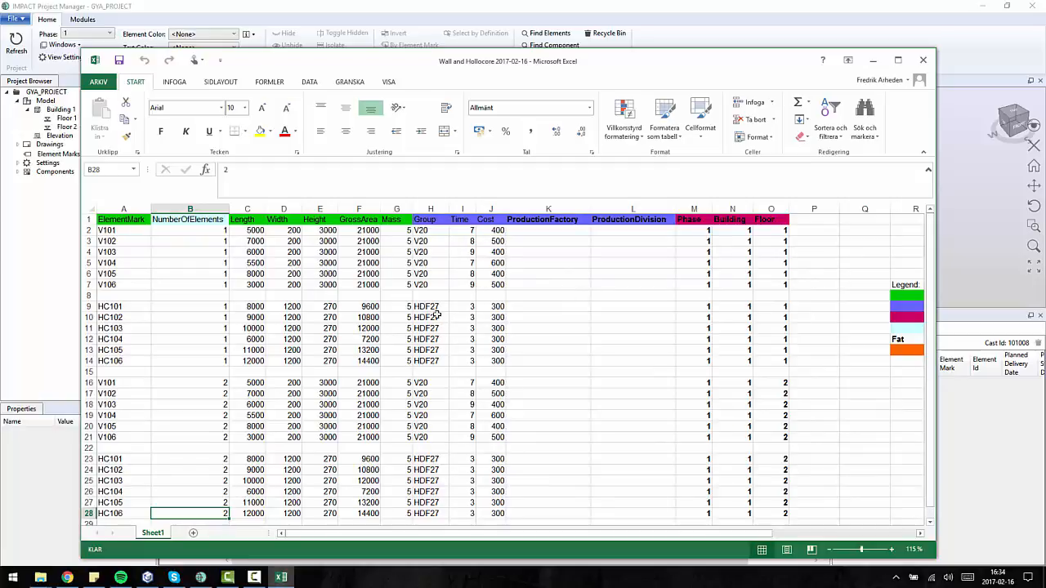
mouse_move(124, 233)
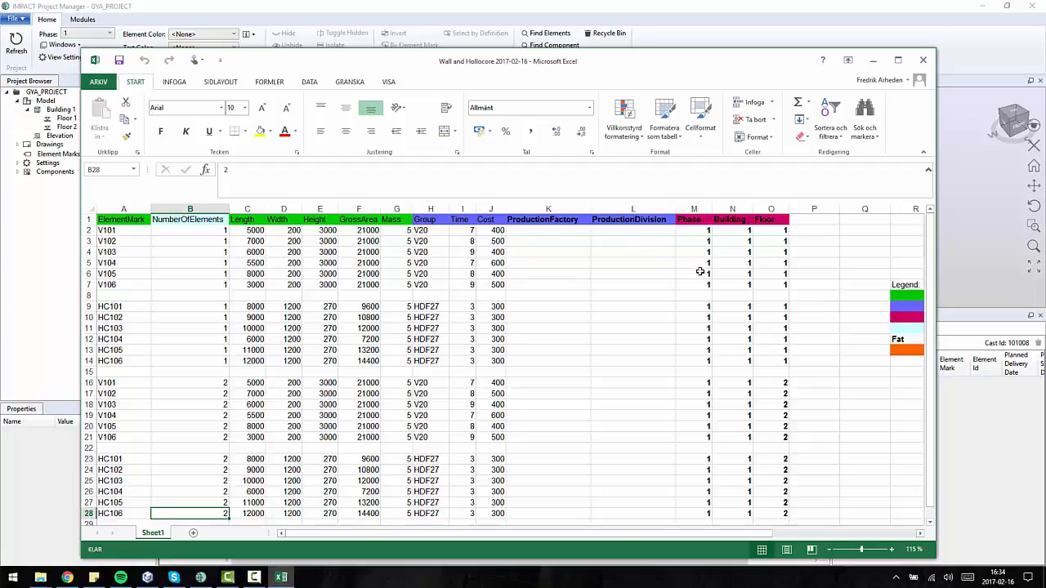
mouse_move(729, 251)
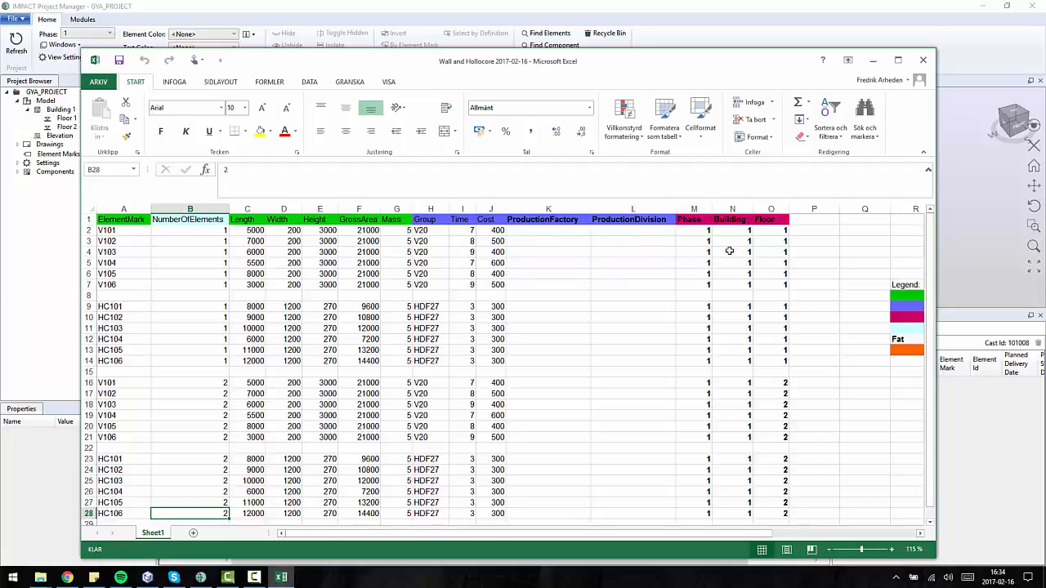
mouse_move(668, 299)
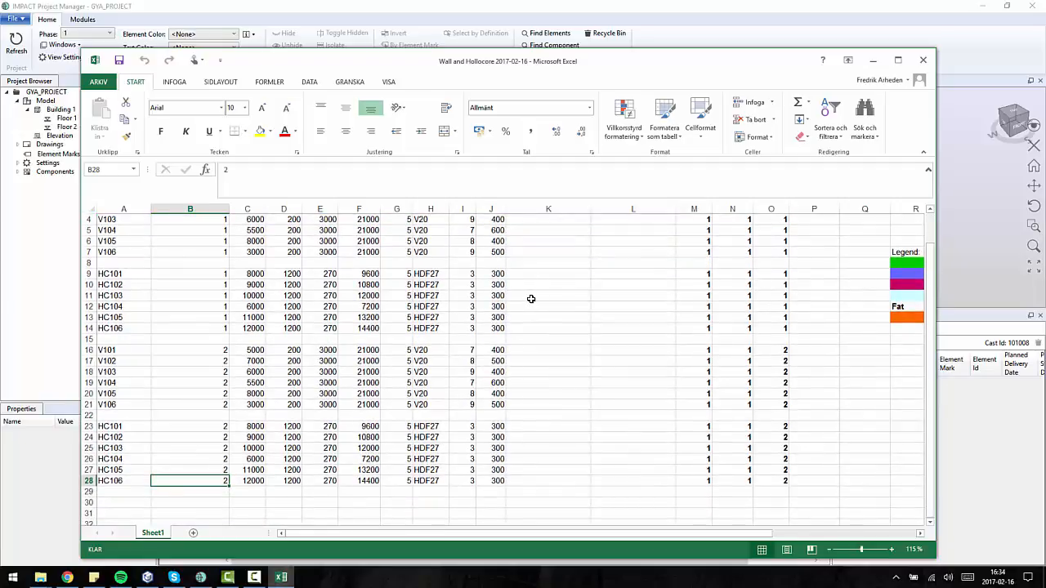
scroll("up", 3)
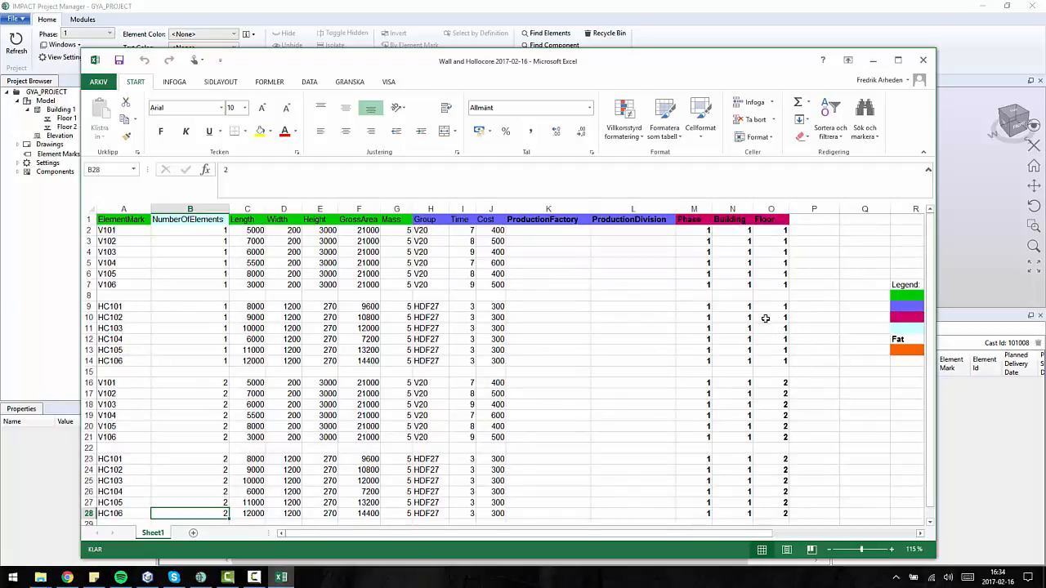
mouse_move(741, 247)
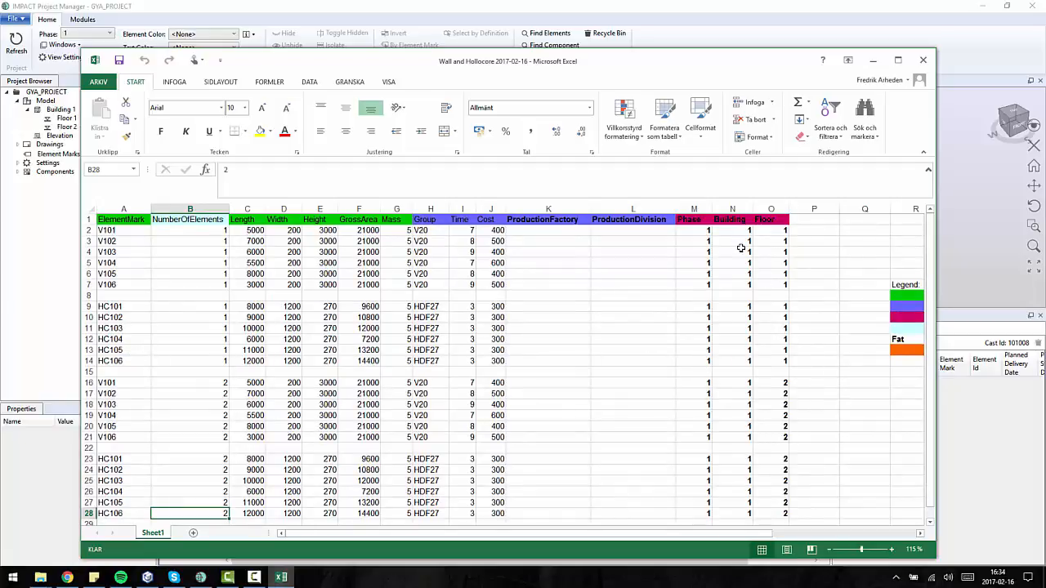
mouse_move(713, 319)
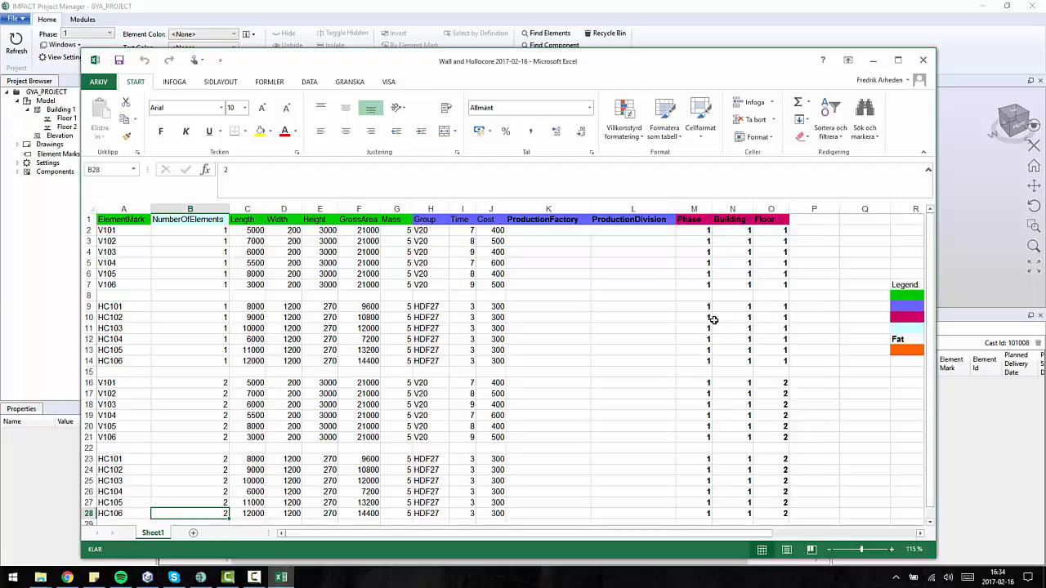
mouse_move(783, 435)
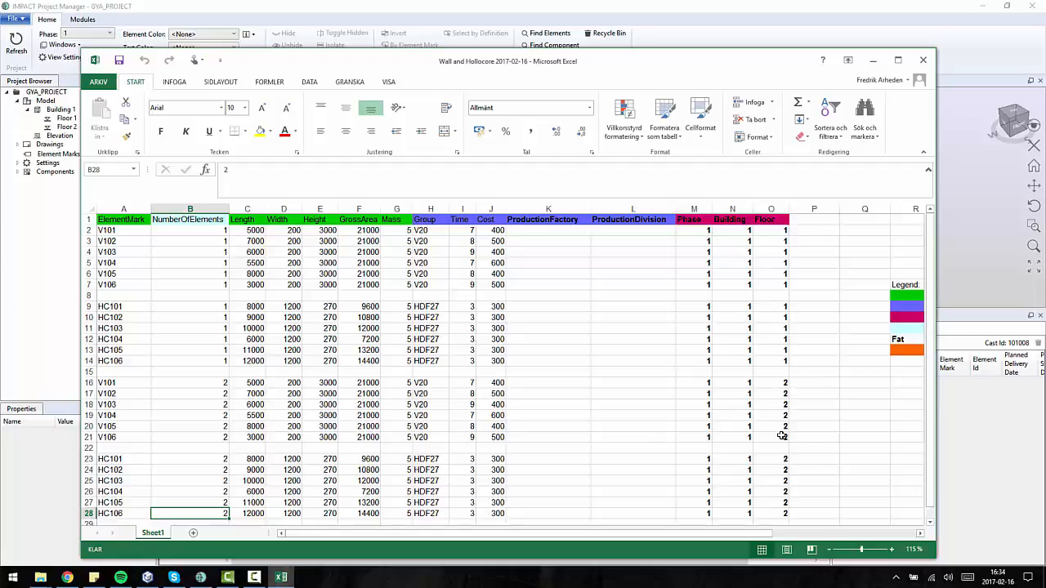
mouse_move(783, 496)
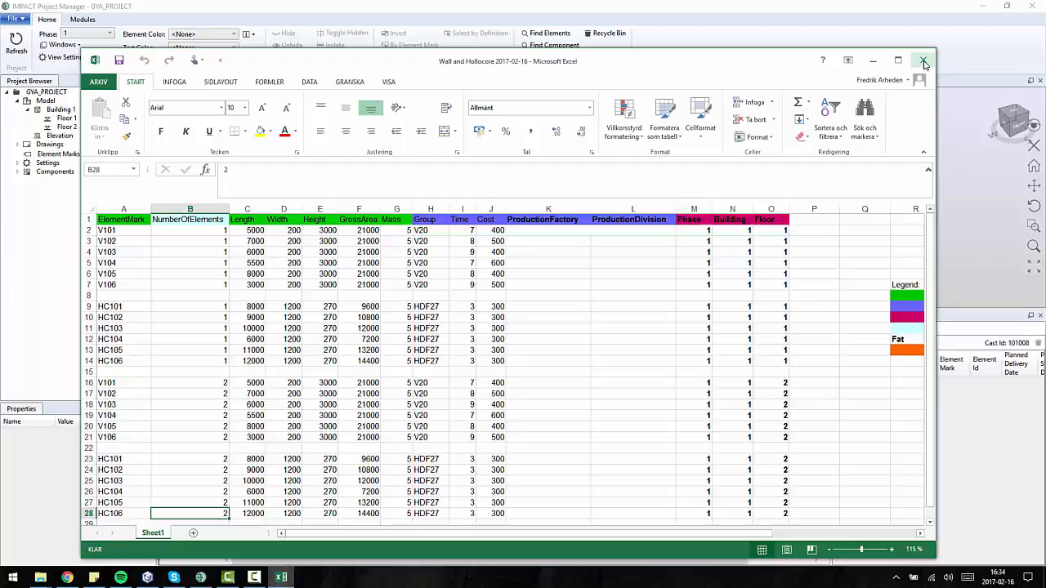
left_click(924, 59)
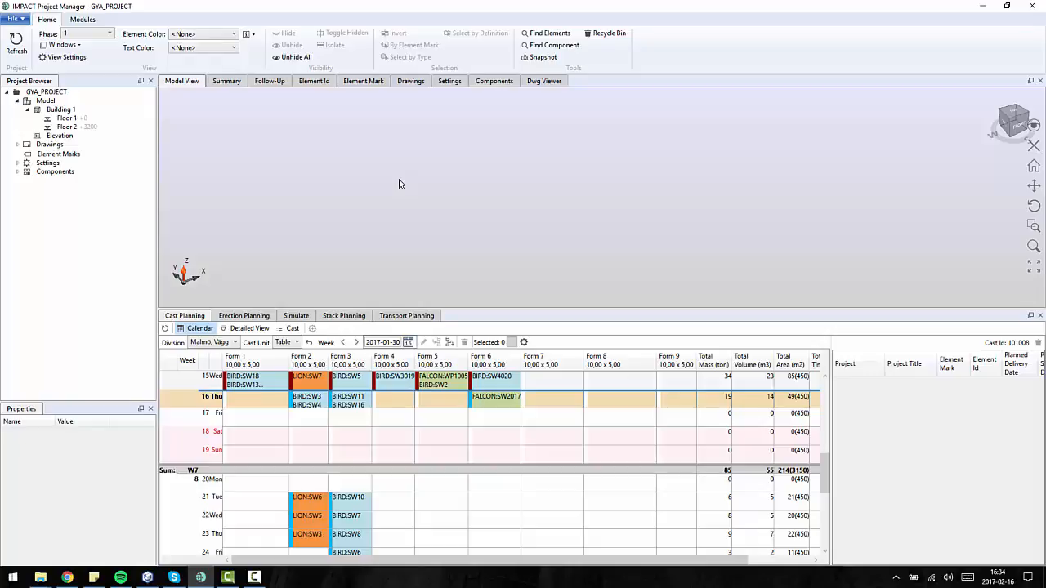
mouse_move(388, 177)
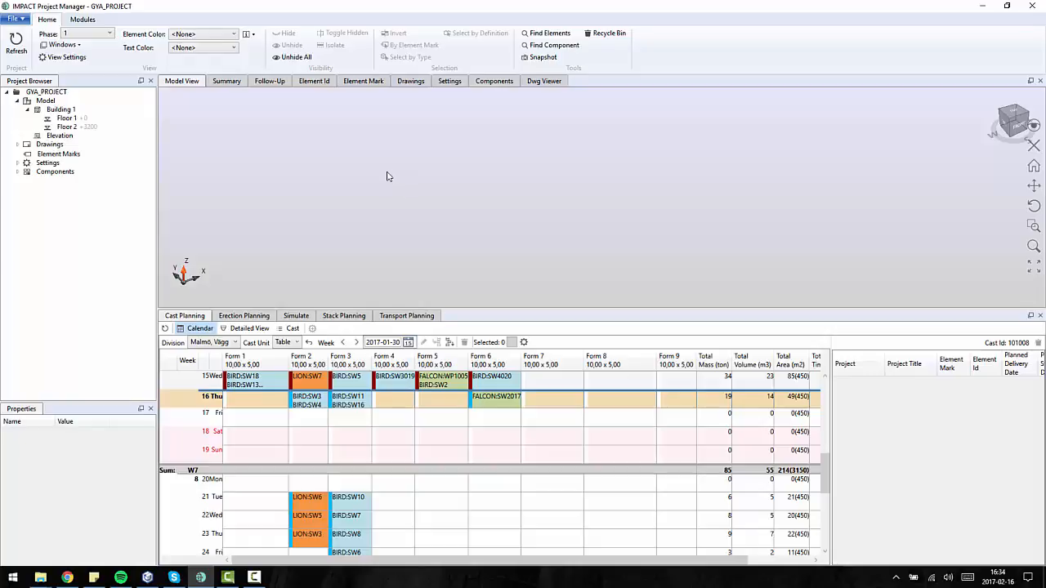
mouse_move(59, 157)
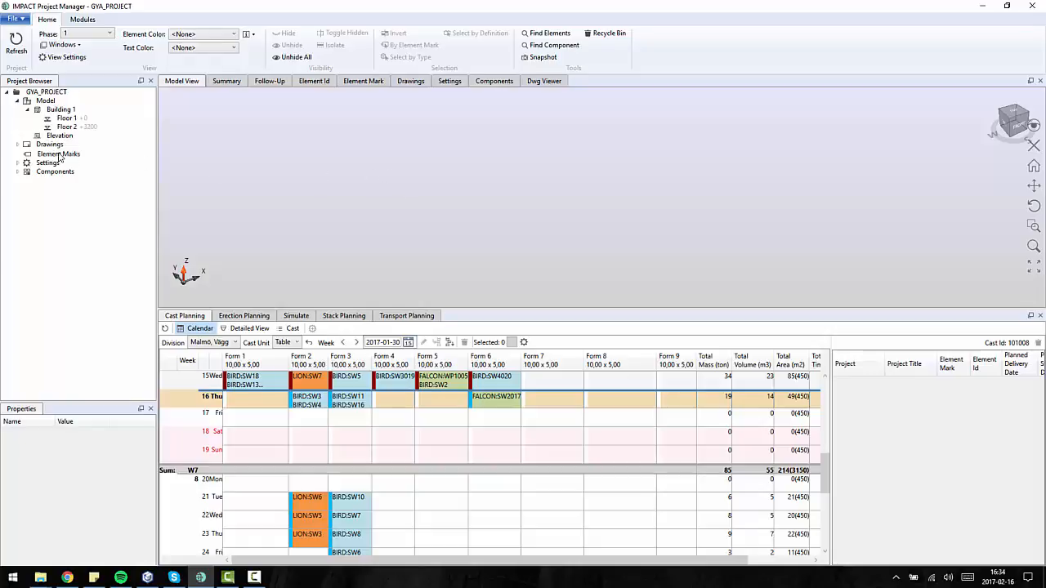
Step: Import the Wall and Hollocore spreadsheet as linked element marks and elements
right_click(58, 153)
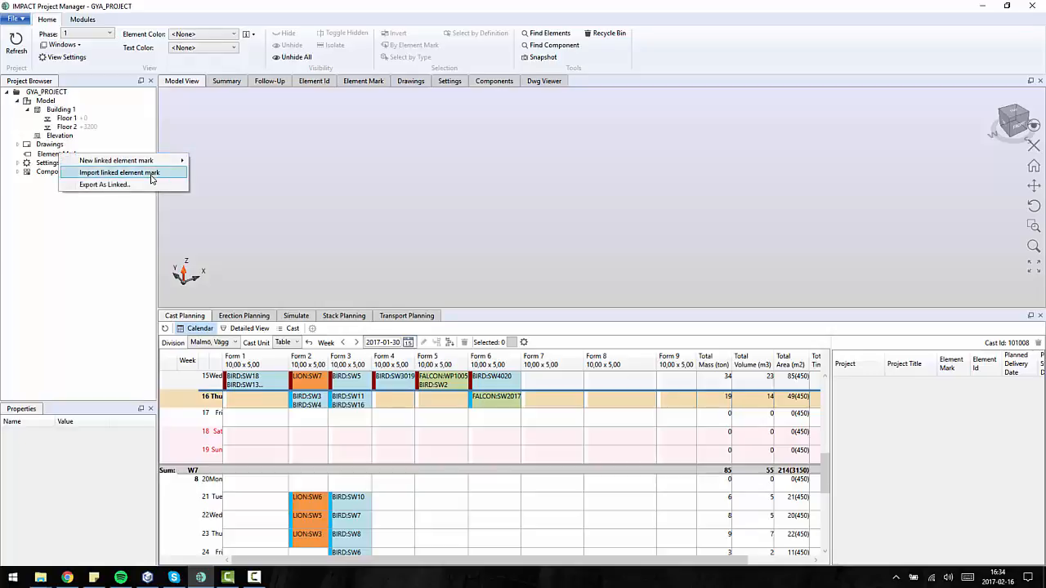
left_click(119, 172)
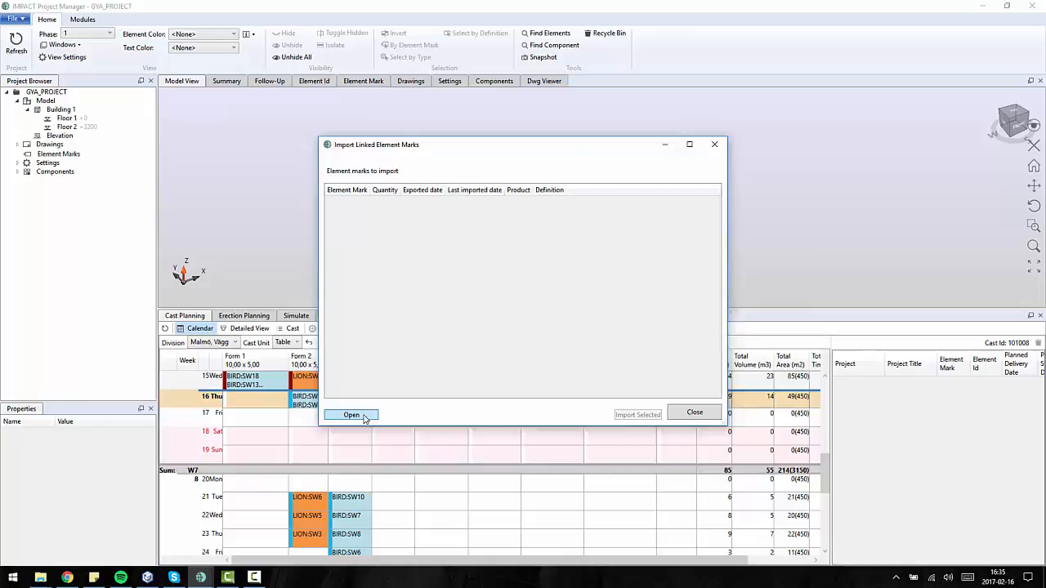
left_click(350, 415)
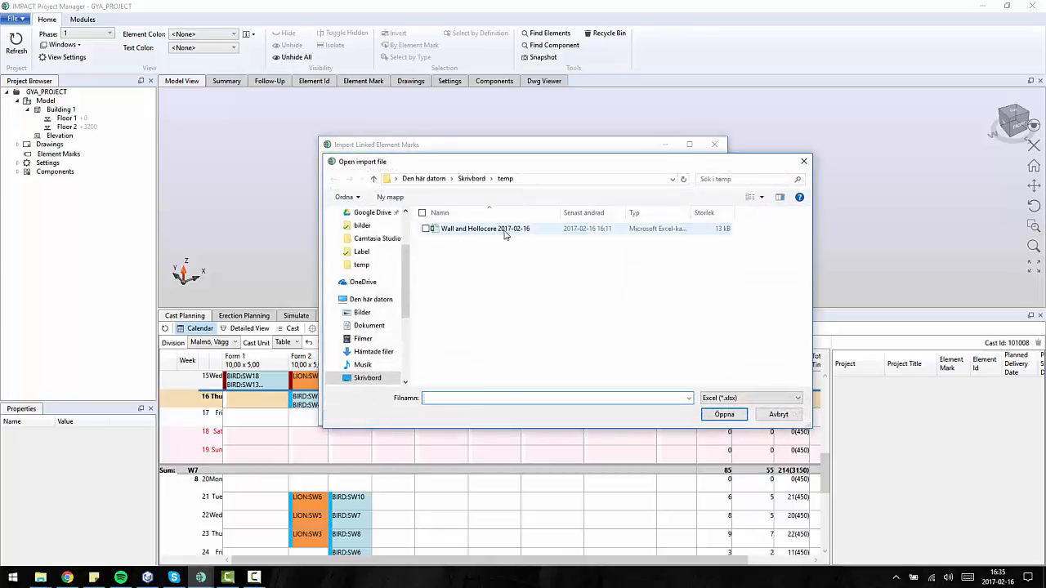
left_click(723, 414)
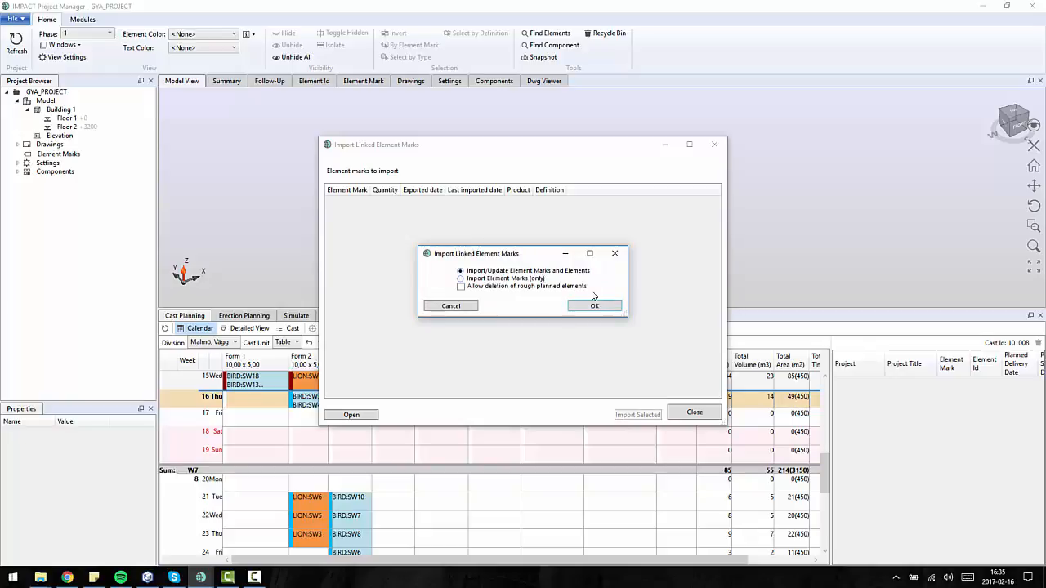
left_click(594, 305)
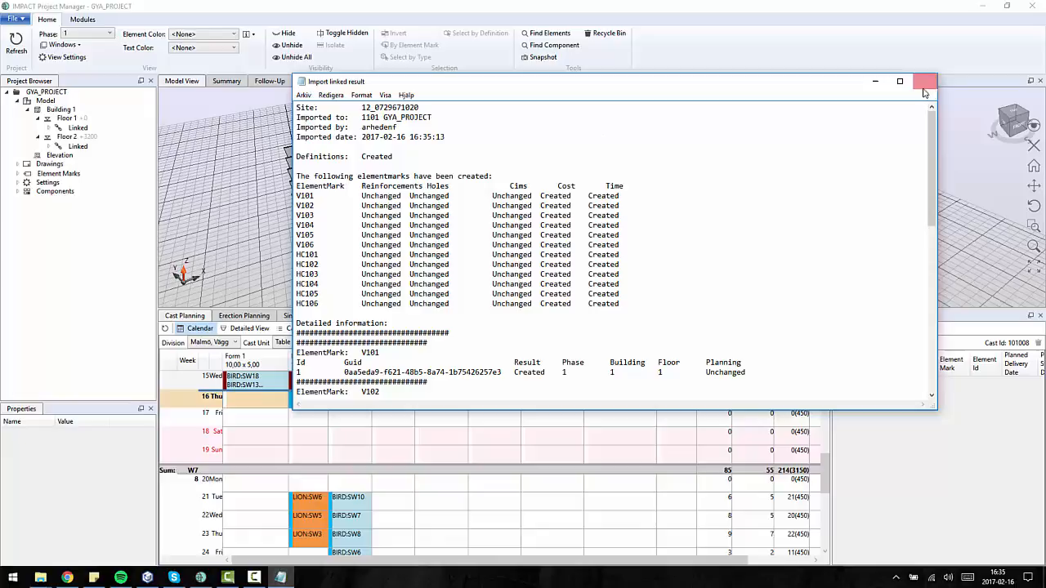
Step: Close the import report window
left_click(926, 81)
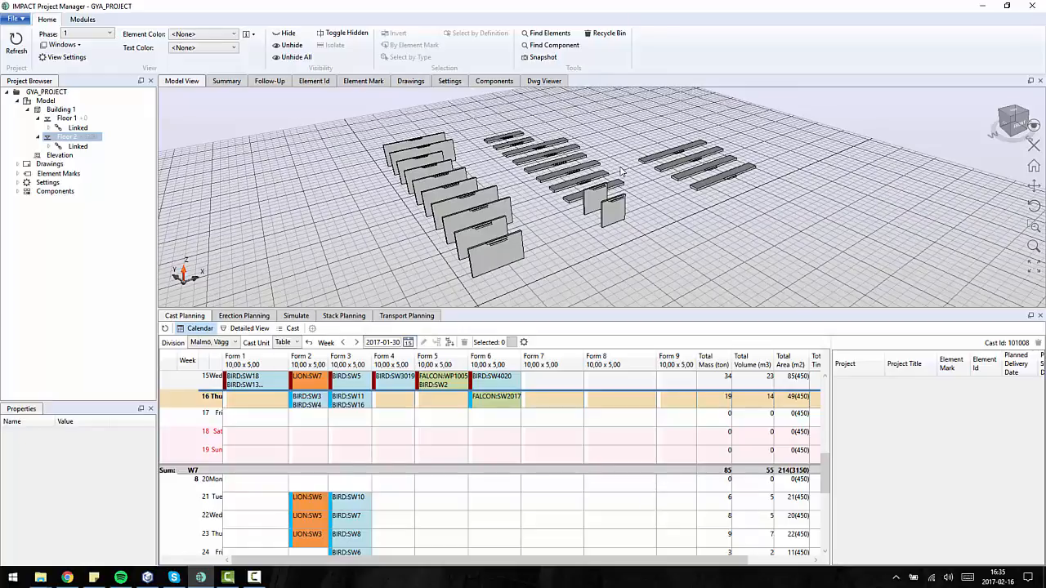
mouse_move(690, 198)
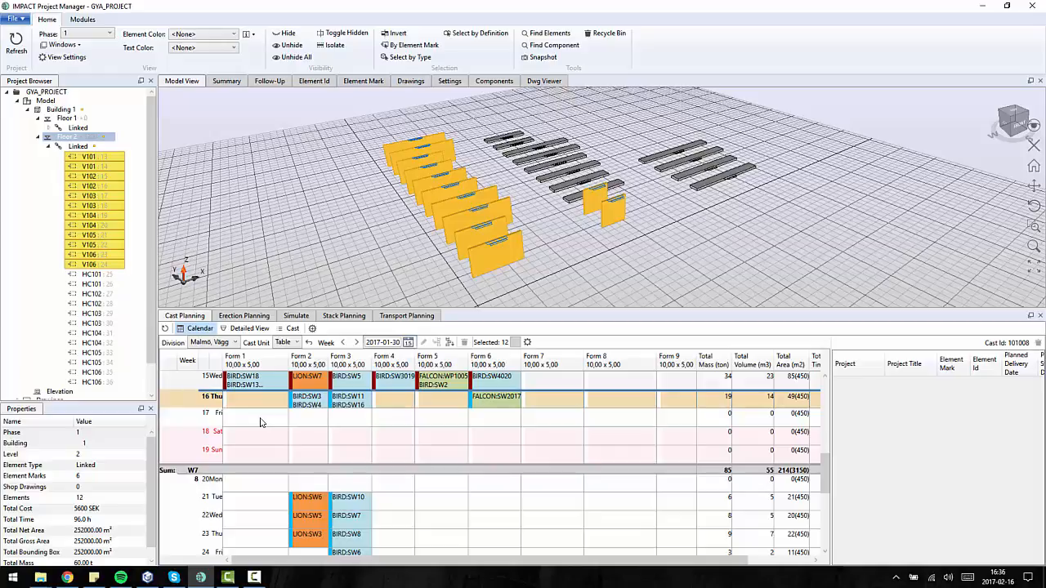
Step: Show cast planning in Detailed View with the empty Forms 1–9
left_click(249, 327)
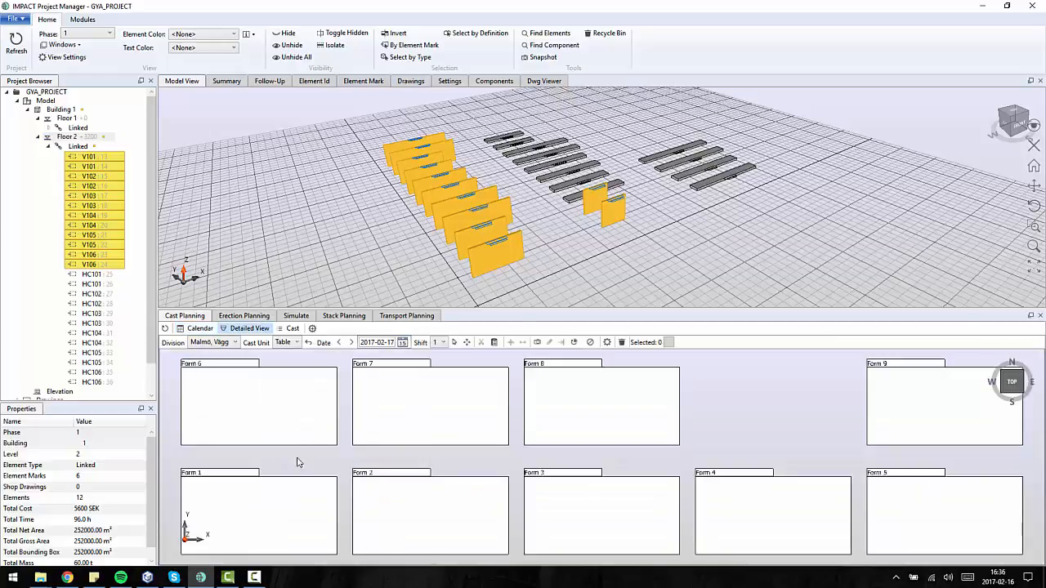
mouse_move(456, 505)
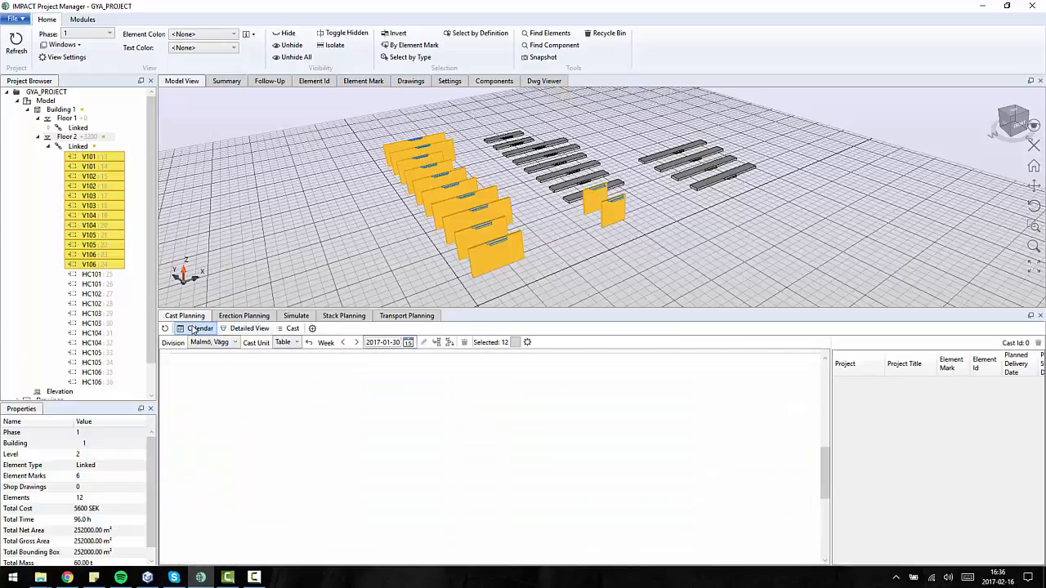
left_click(200, 328)
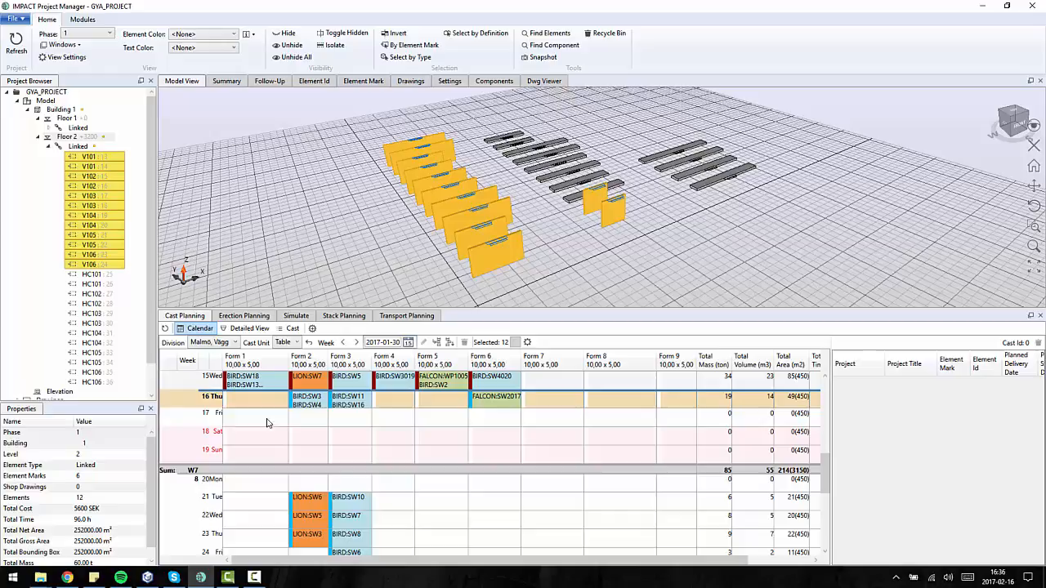
left_click(249, 328)
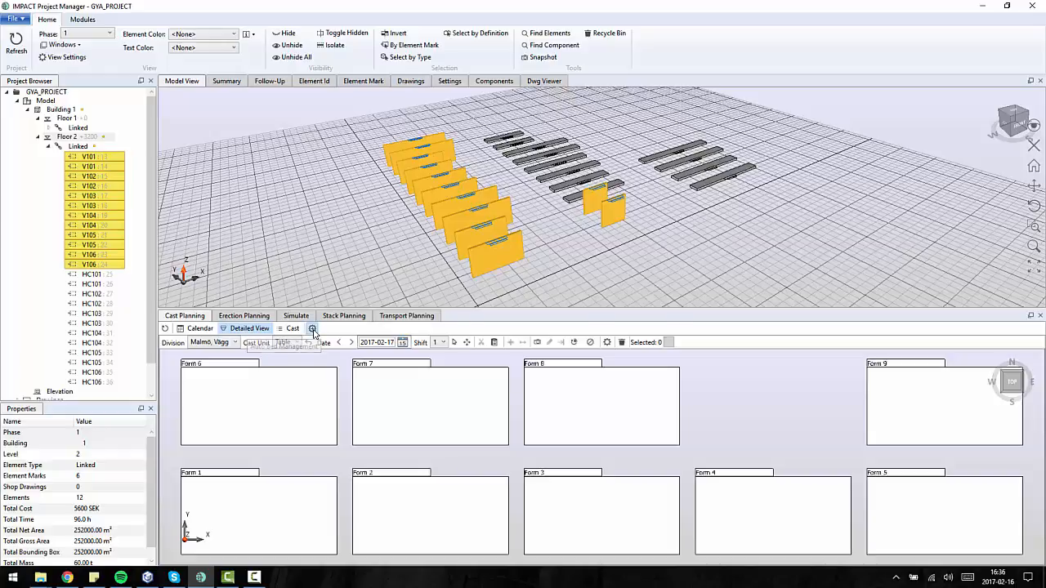
Step: Run Auto Cast with all forms checked and dismiss the summary
left_click(312, 328)
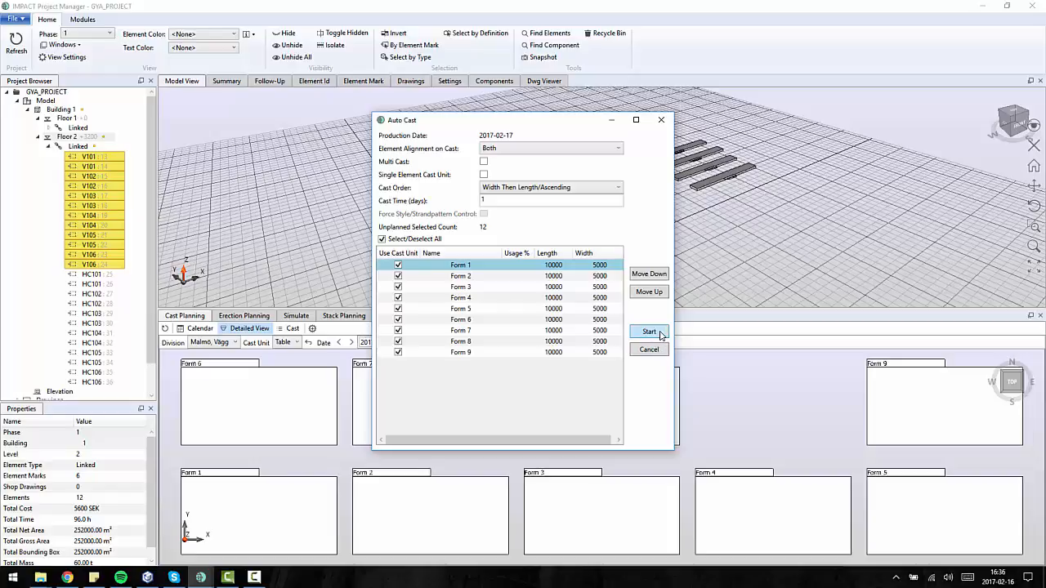
left_click(649, 332)
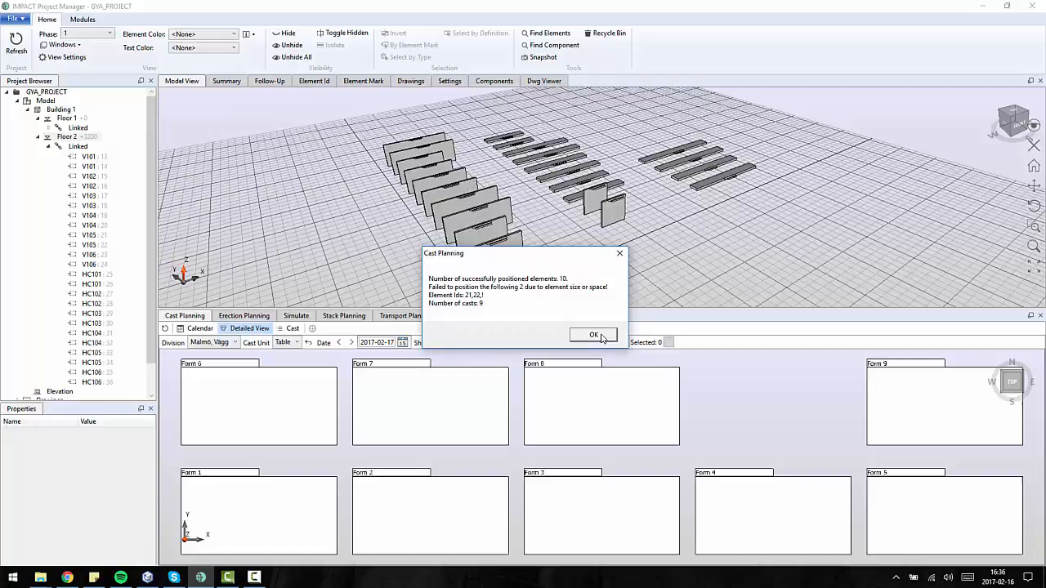
left_click(593, 335)
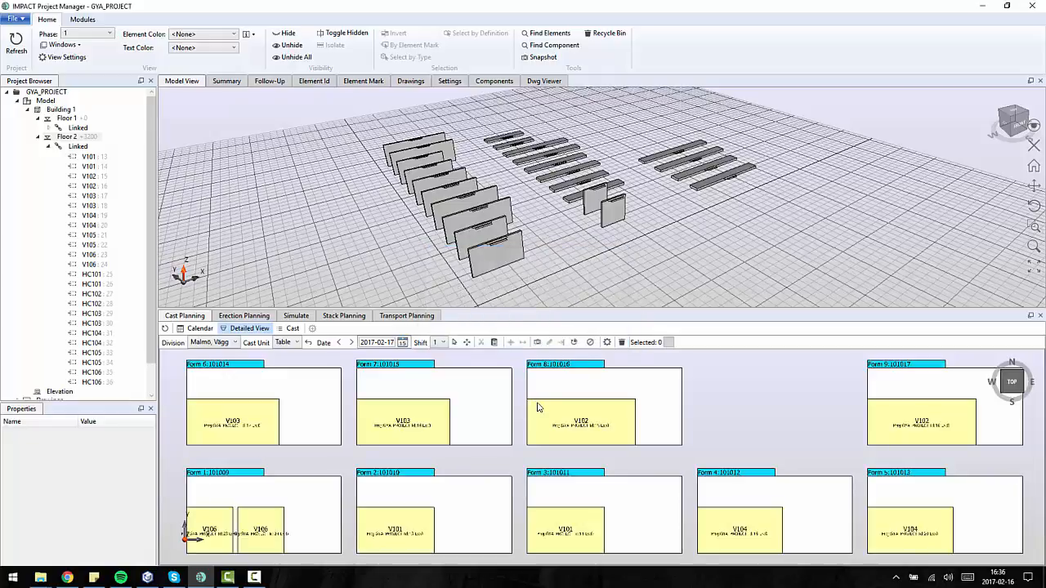
mouse_move(364, 410)
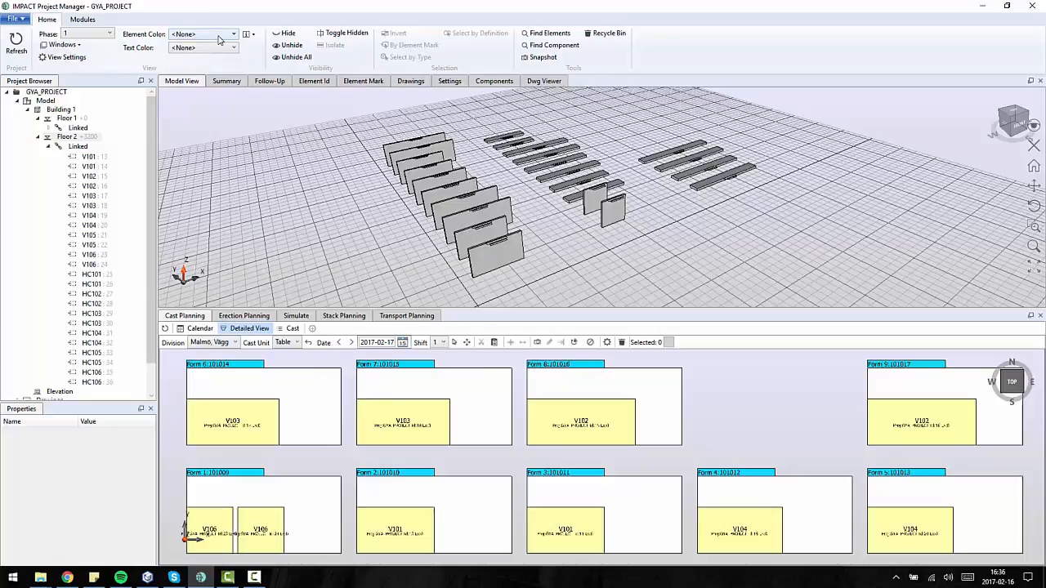
Step: Set Element Color to Cast and view the calendar of planned casts
left_click(203, 34)
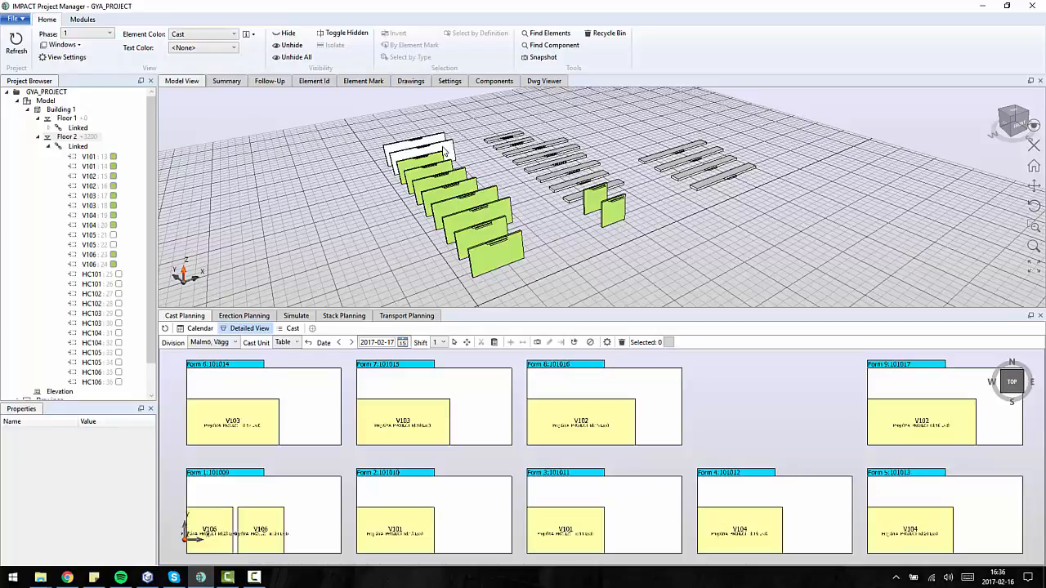
mouse_move(535, 433)
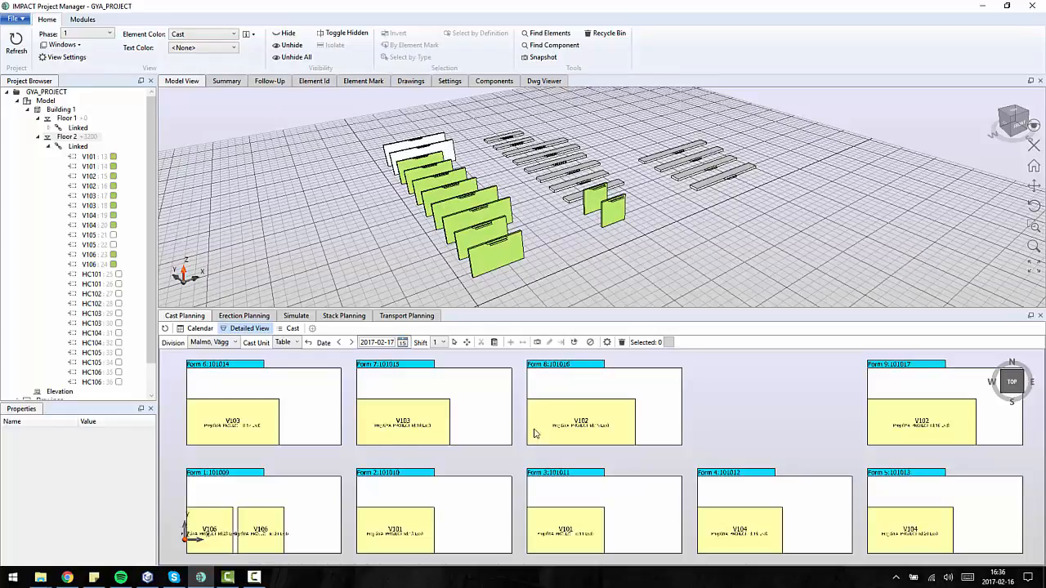
mouse_move(340, 395)
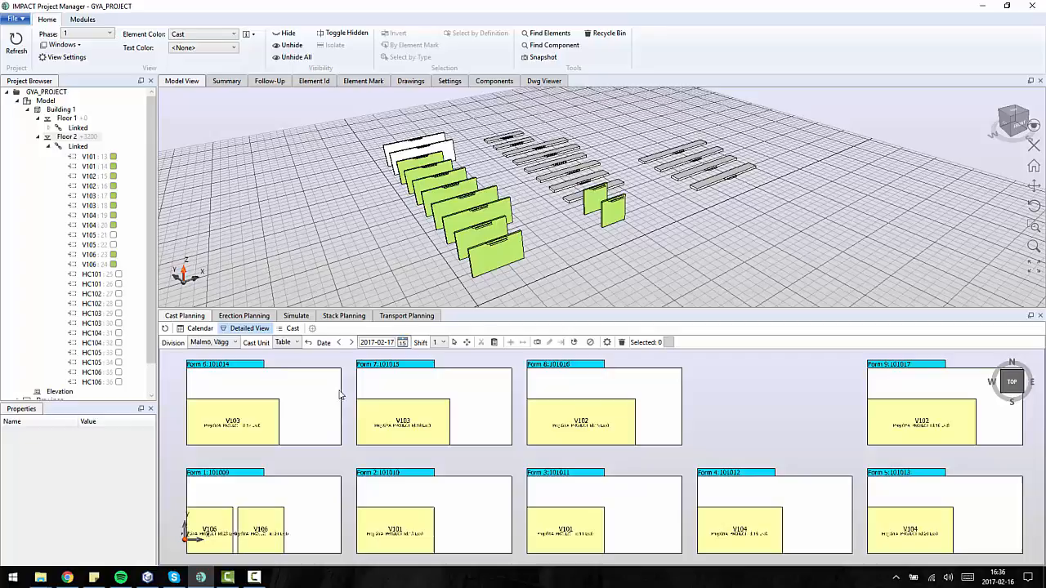
left_click(199, 328)
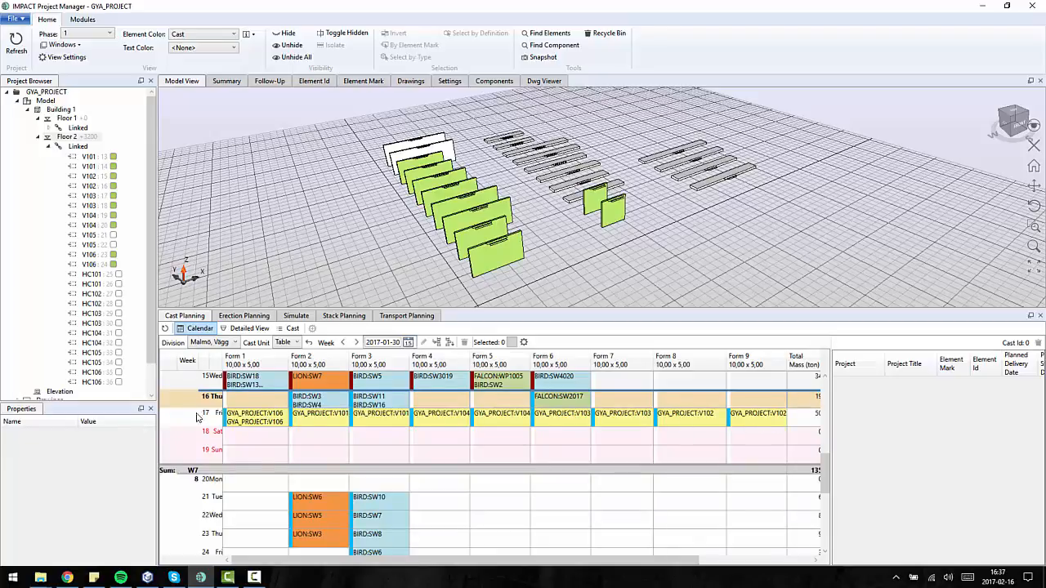
mouse_move(240, 437)
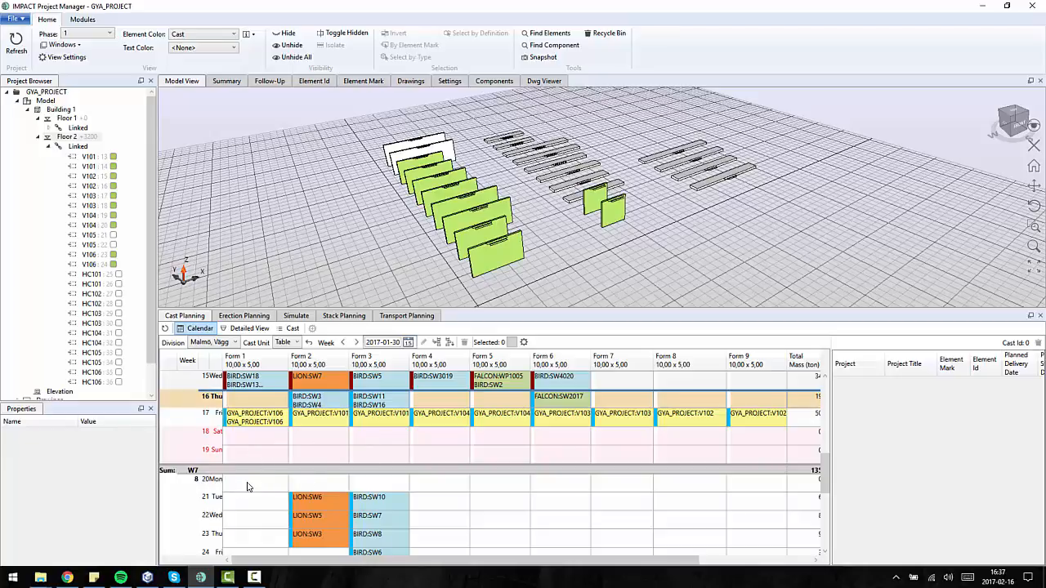
Step: On Monday 20 February, place the unplanned V105 walls onto Forms 7 and 6
left_click(257, 480)
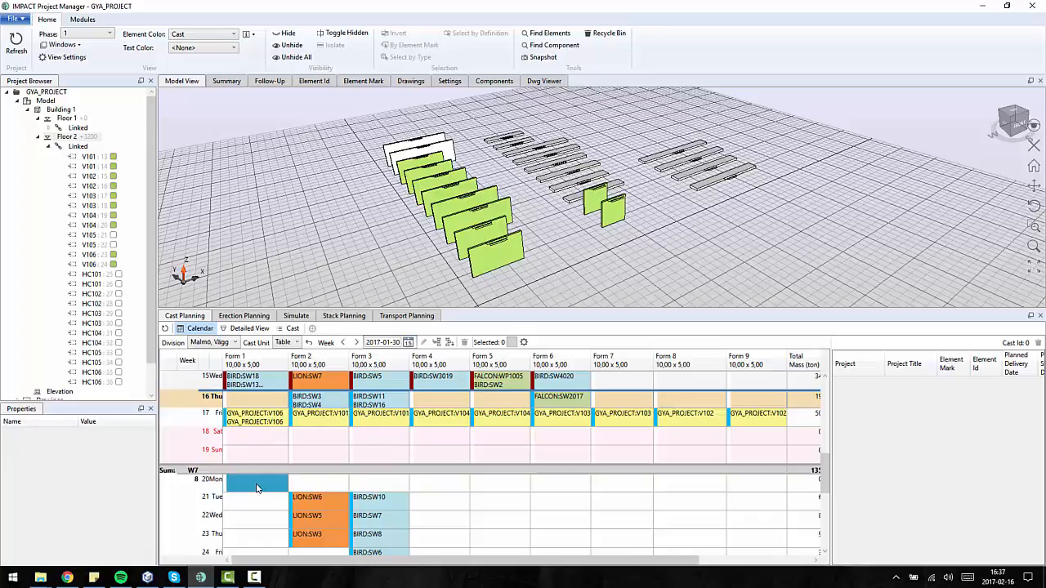
left_click(244, 328)
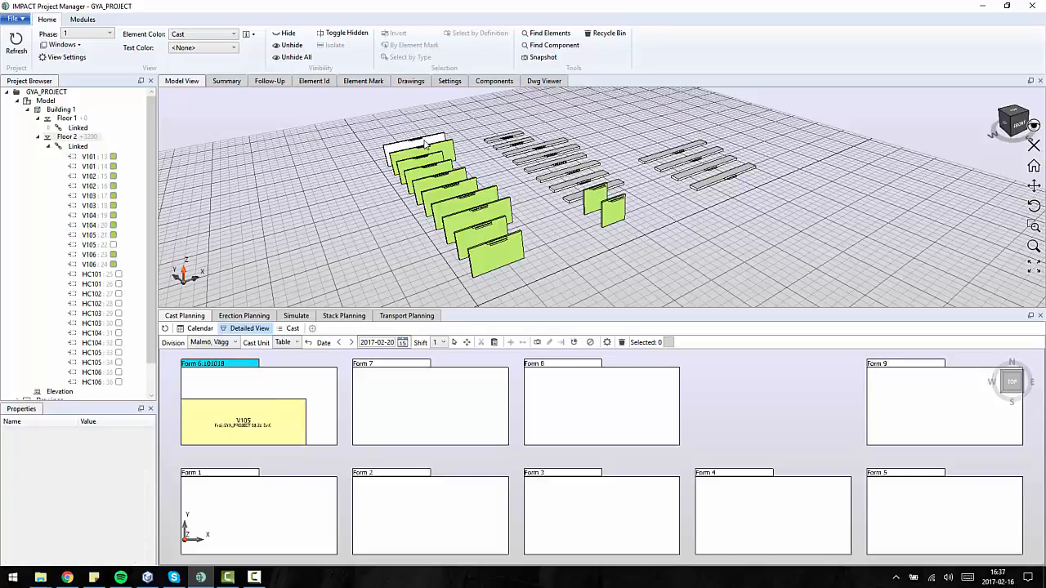
left_click(421, 147)
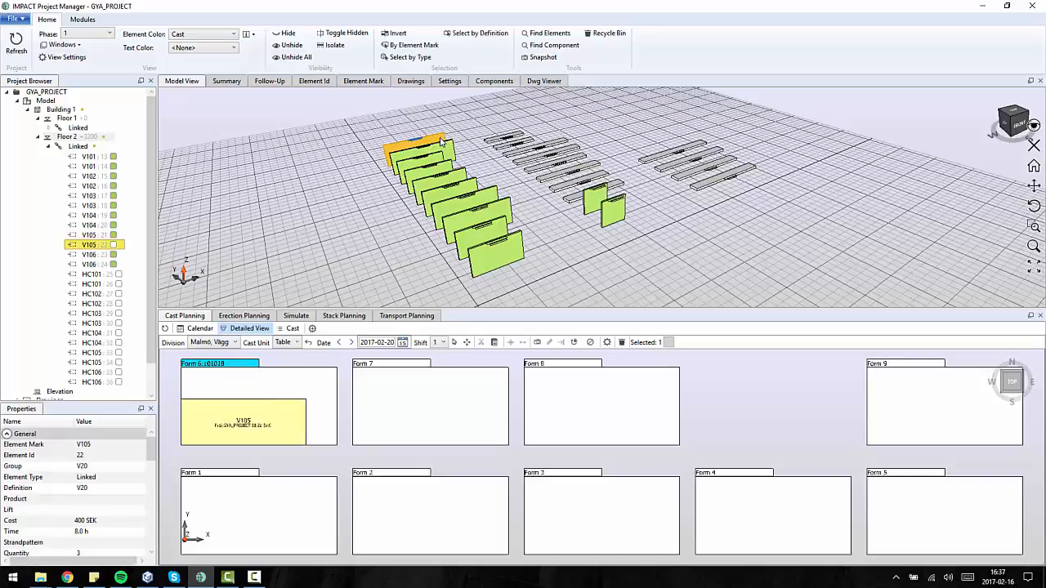
left_click(421, 409)
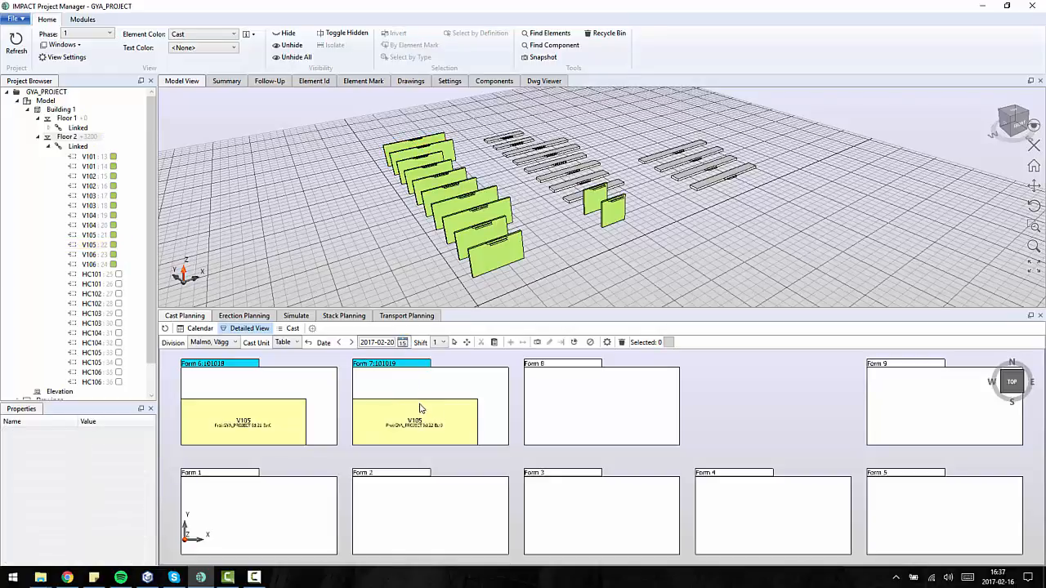
mouse_move(567, 422)
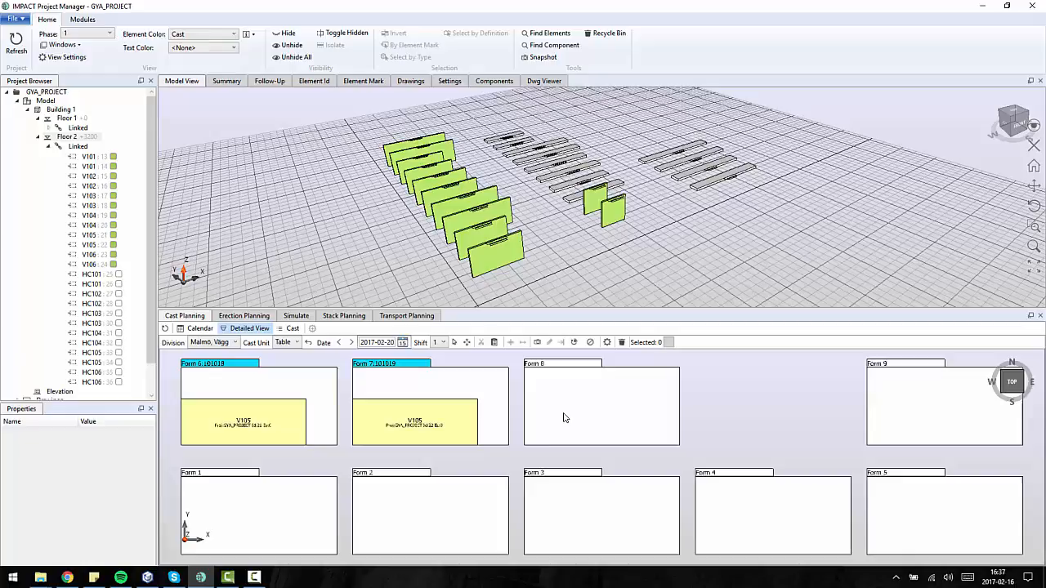
mouse_move(484, 385)
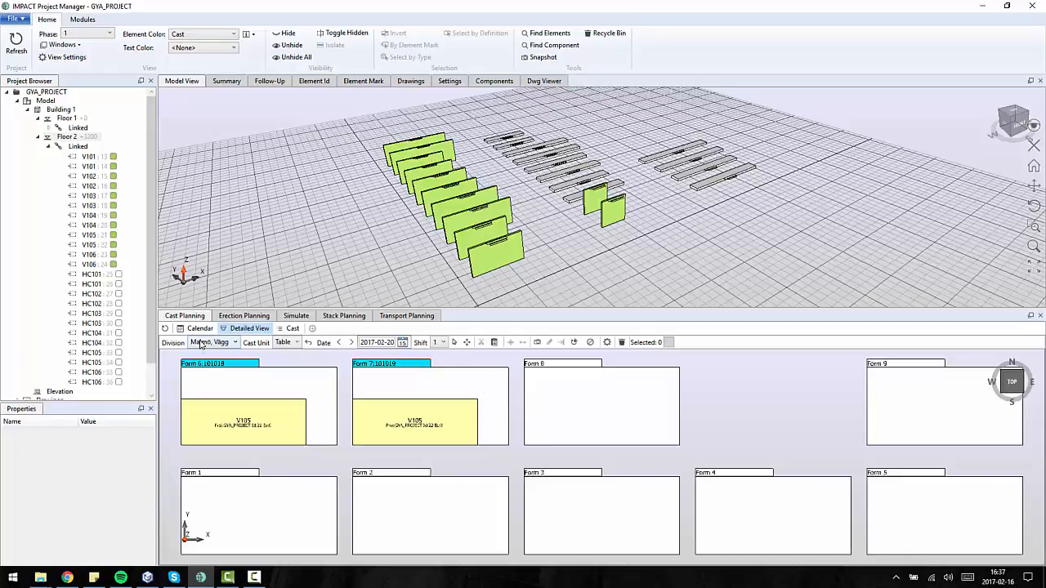
right_click(219, 363)
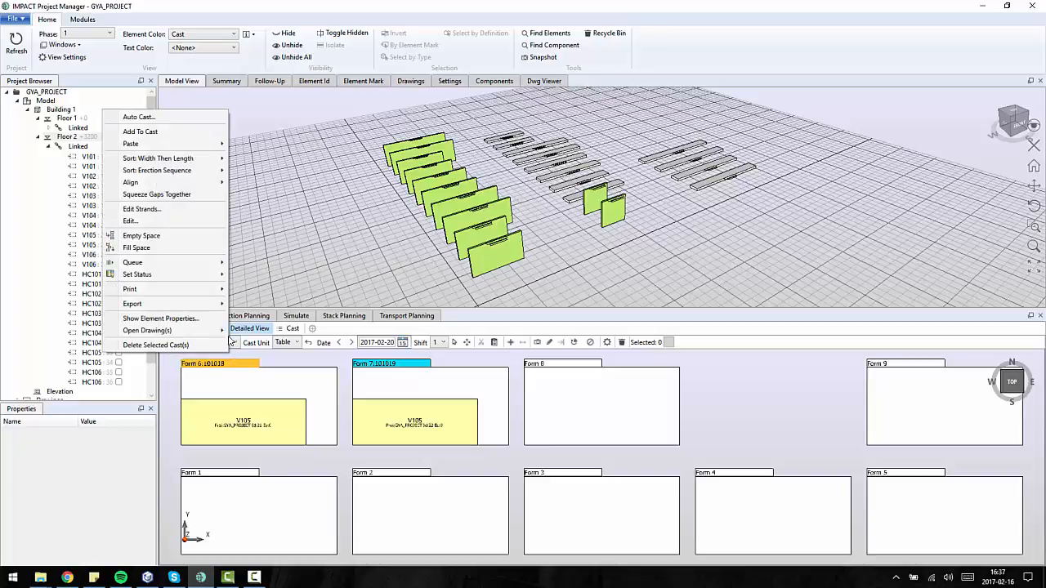
mouse_move(129, 289)
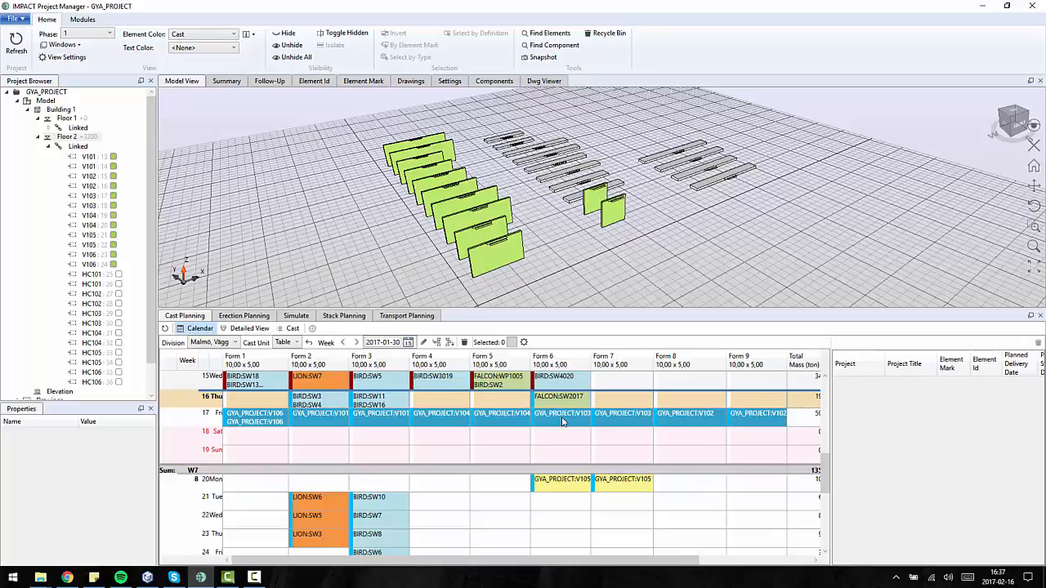
Step: Print the FA Element Label report for the selected GYA_PROJECT casts
right_click(563, 421)
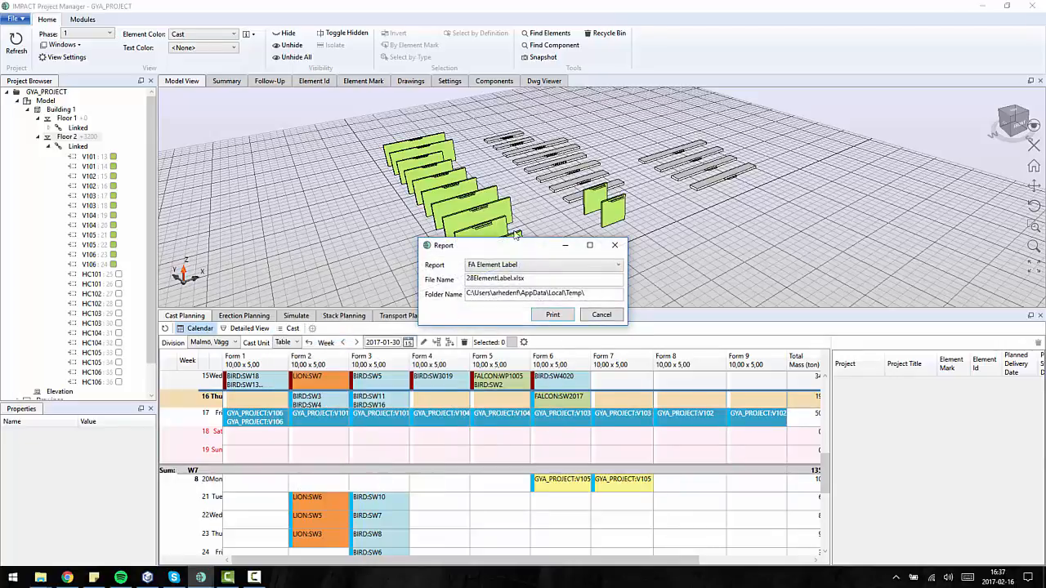
left_click(552, 314)
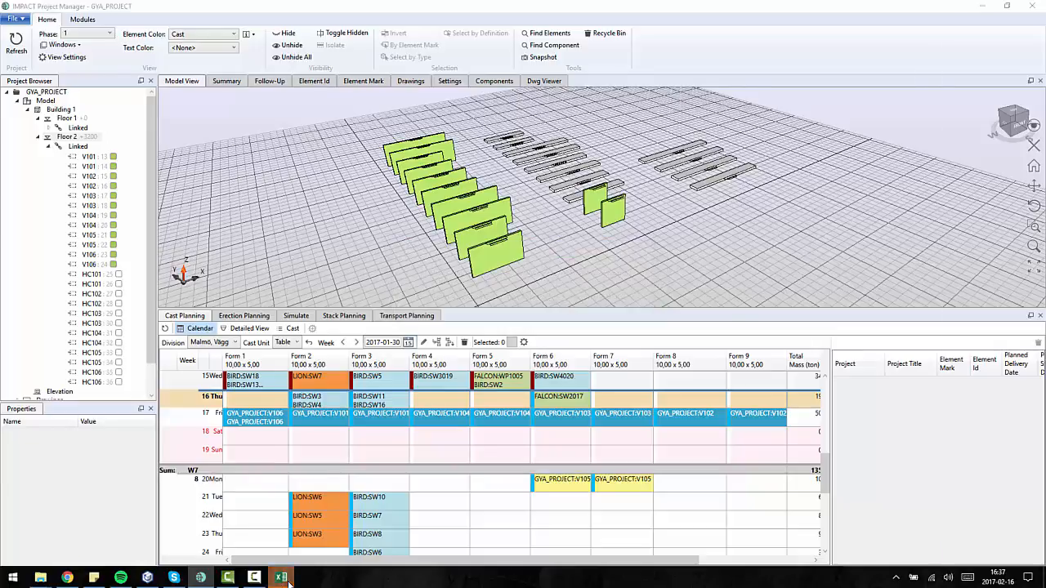
Step: View the generated label workbook in Excel and close it with Spara inte
left_click(281, 578)
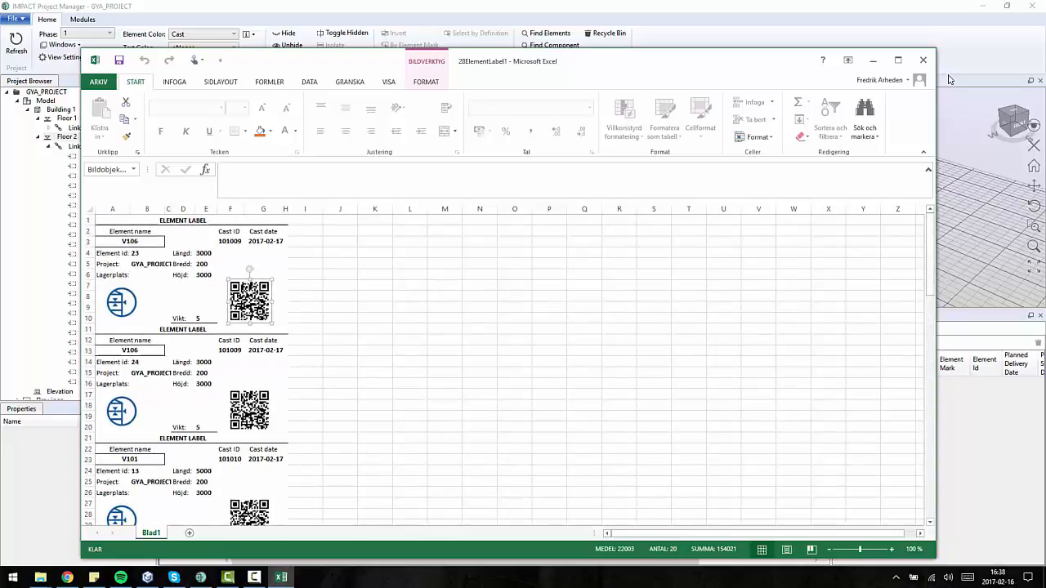
mouse_move(923, 60)
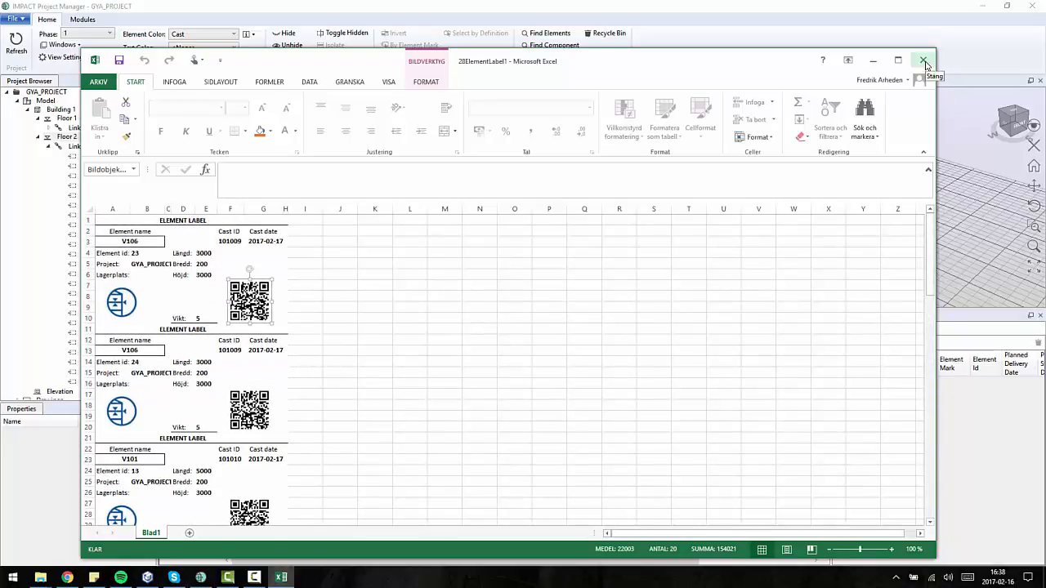
left_click(924, 60)
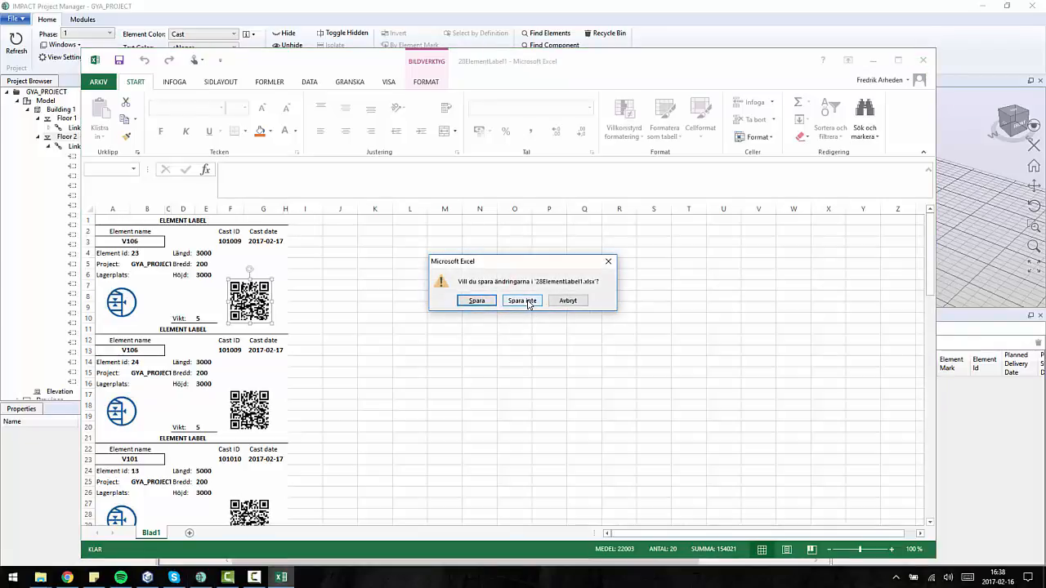
left_click(522, 301)
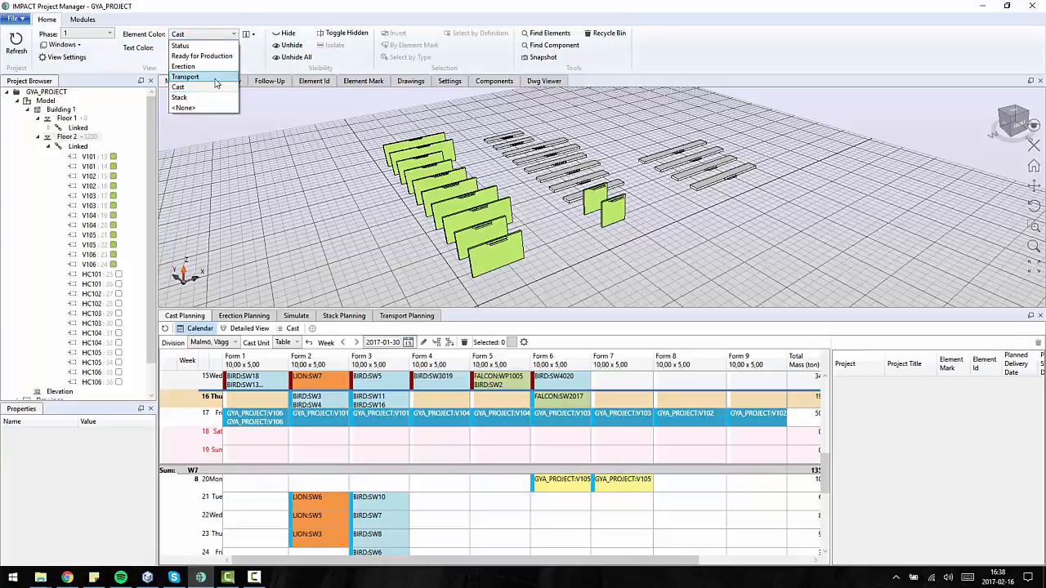
Step: Set Element Color to Transport and open Auto Transport for the 12 walls
left_click(186, 76)
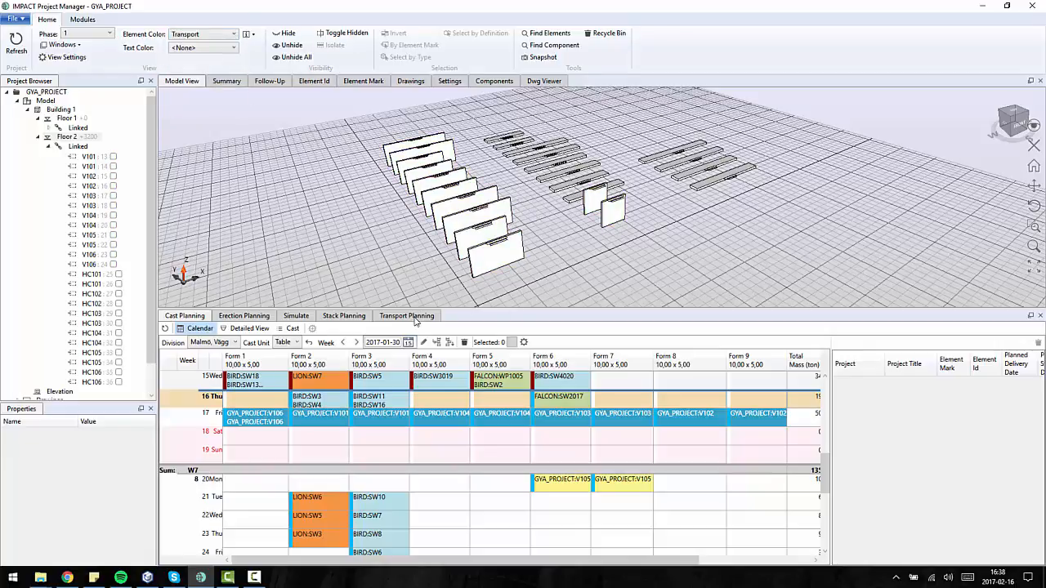
mouse_move(448, 145)
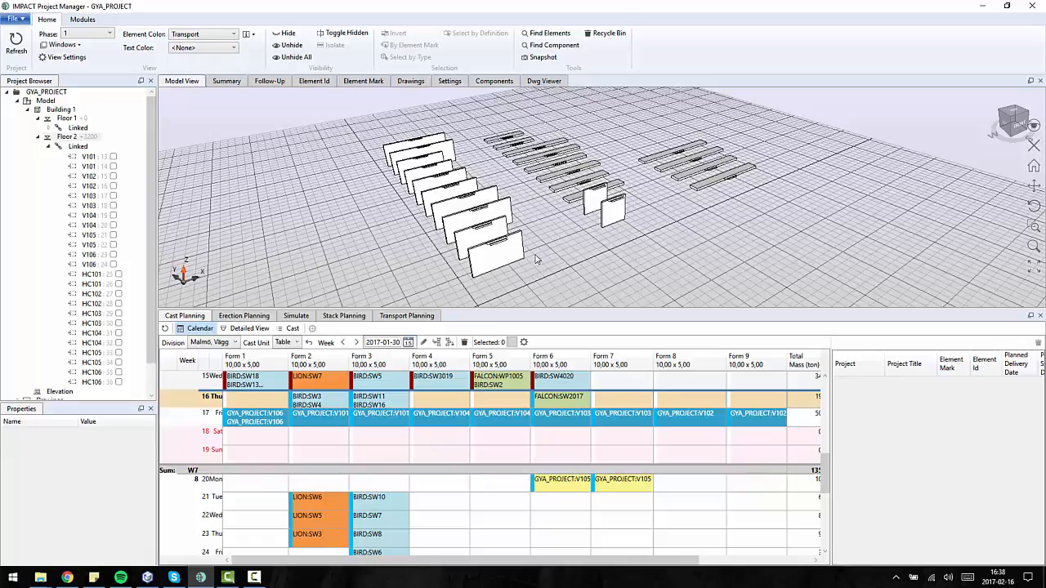
left_click(406, 316)
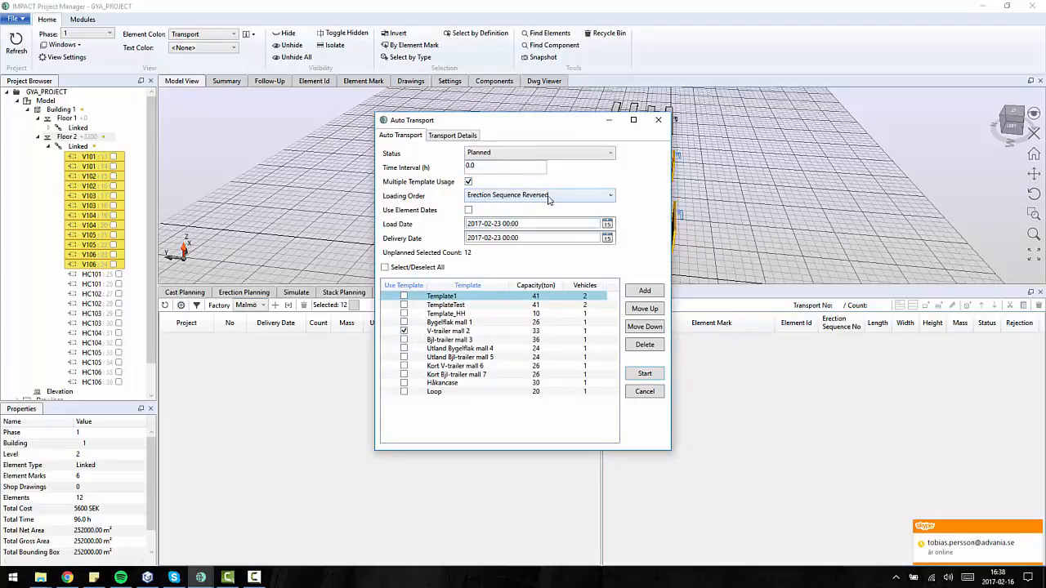
Step: Auto-plan the 12 walls for transport with Loading Order set to Erection Sequence
left_click(610, 195)
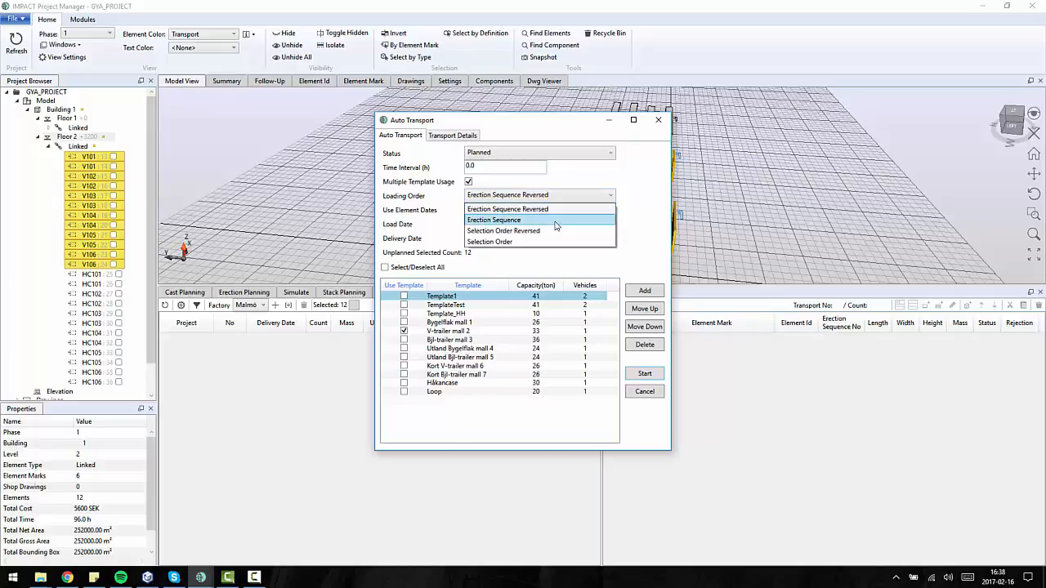
left_click(494, 220)
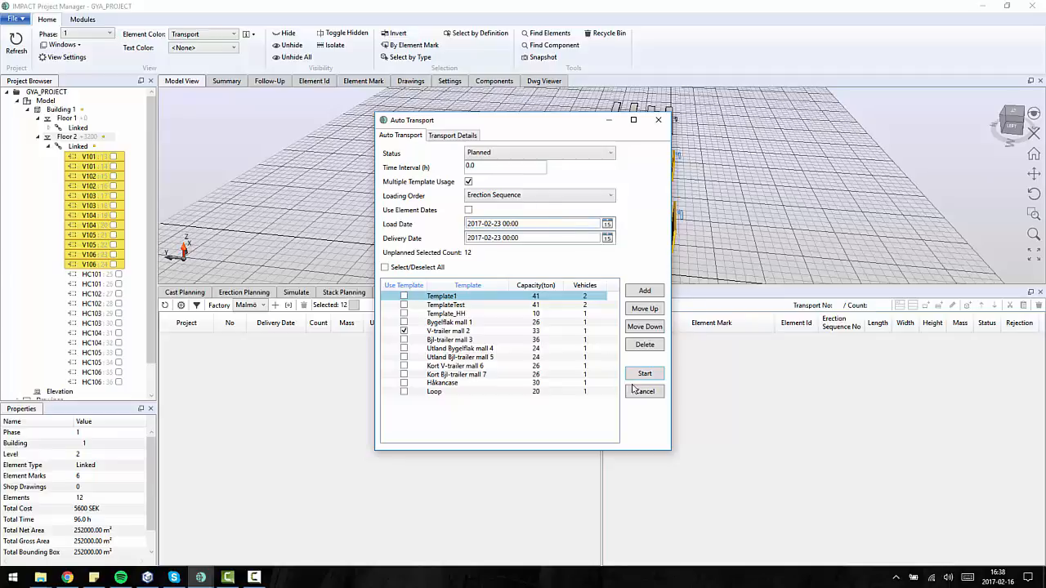
left_click(644, 374)
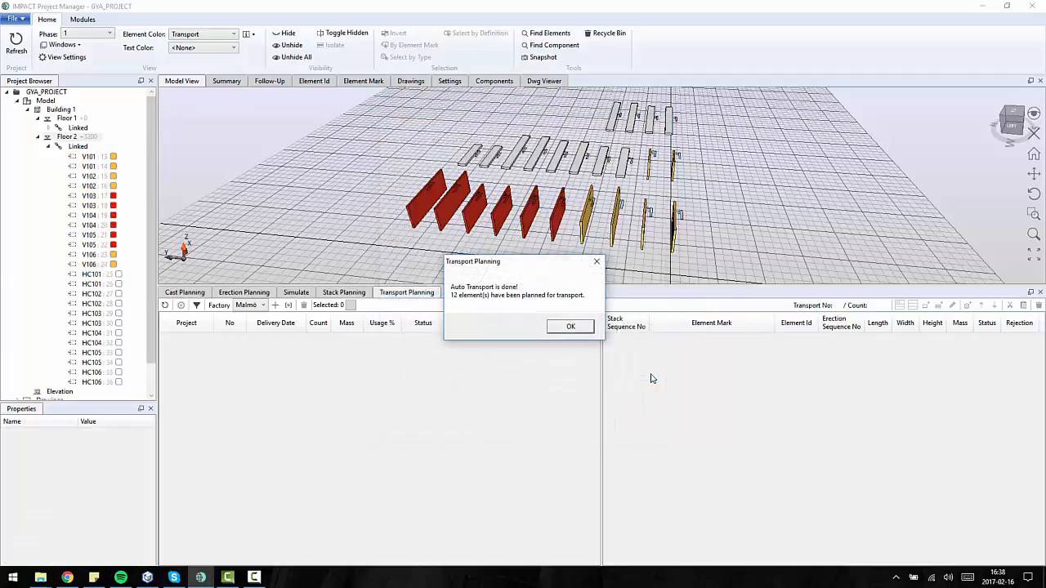
Step: Acknowledge the Auto Transport done message to reveal the two six-wall transports
left_click(571, 326)
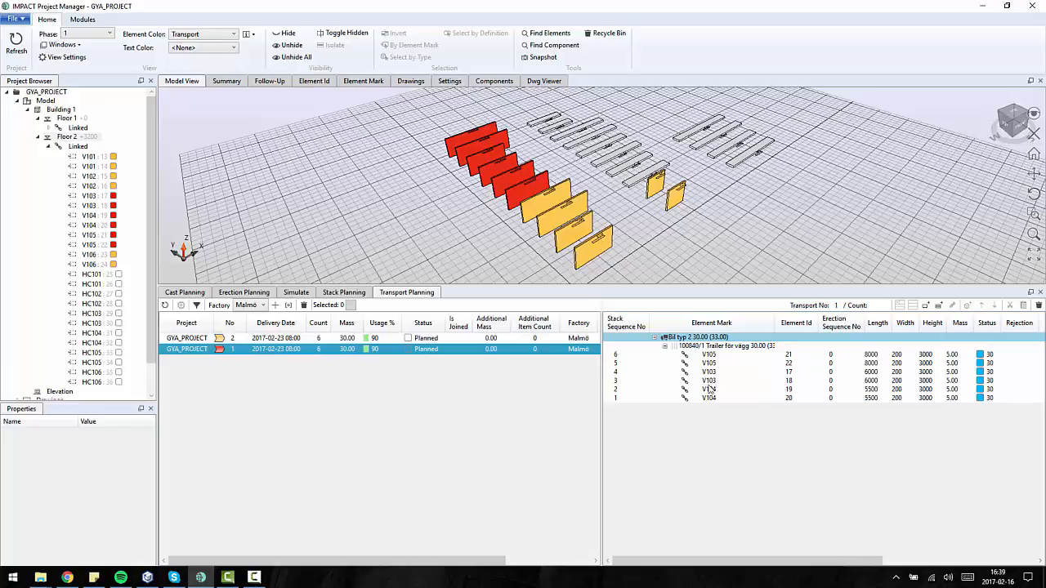
mouse_move(717, 401)
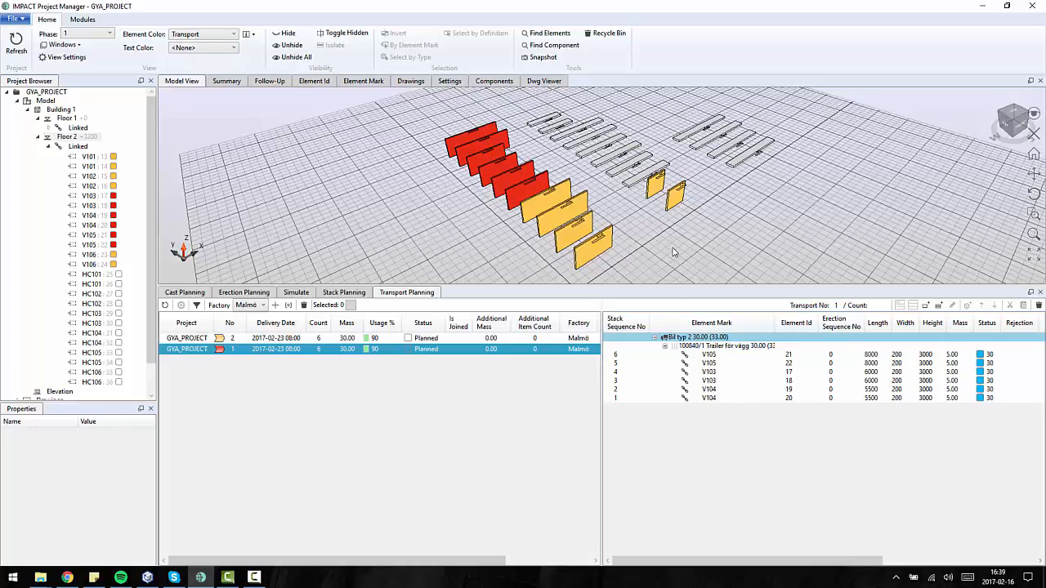
mouse_move(985, 388)
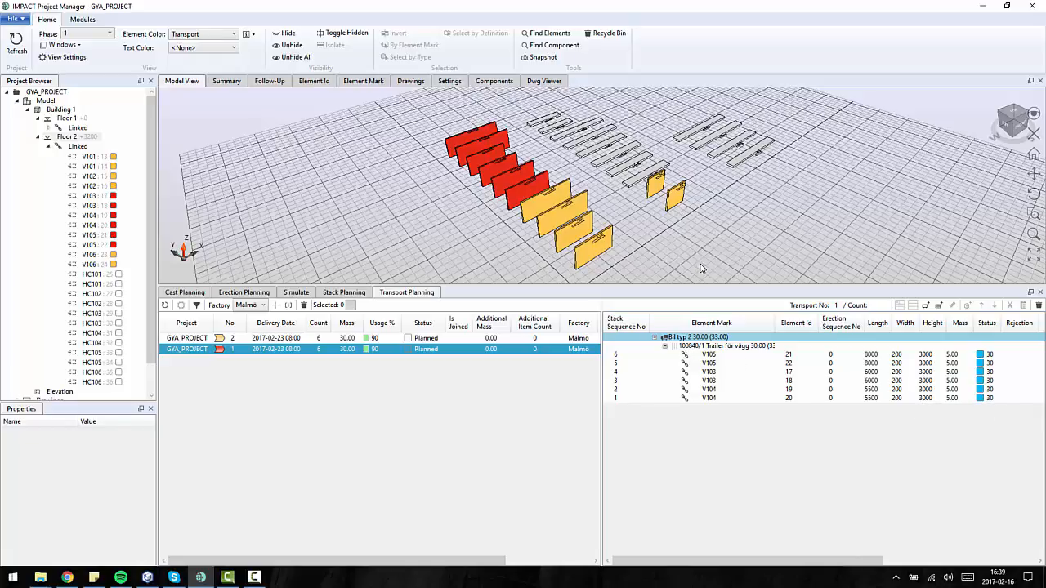
mouse_move(691, 253)
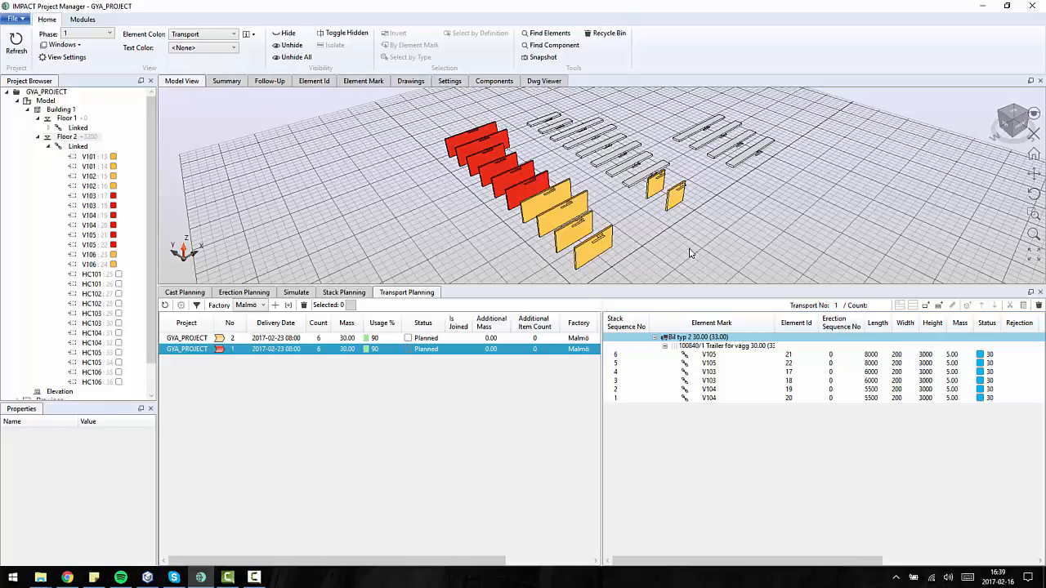
mouse_move(319, 482)
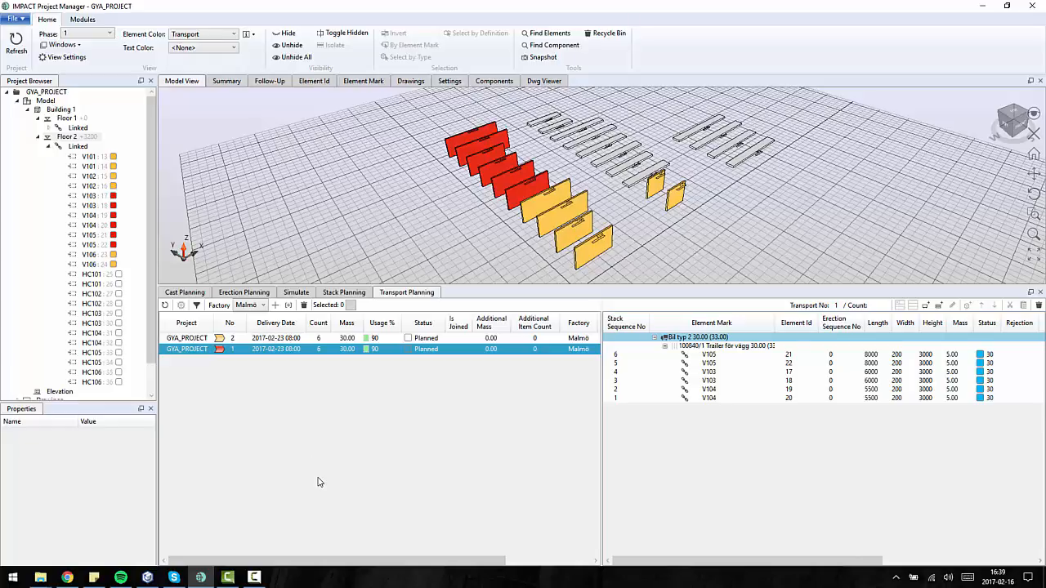